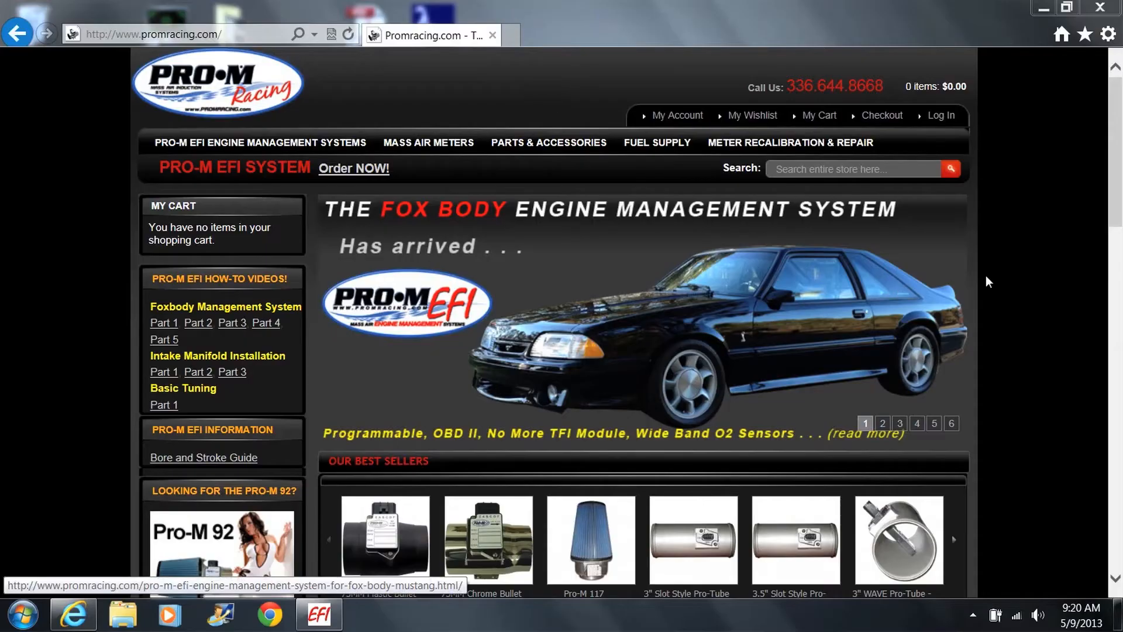
# Scroll down the Promracing fuel injector calculator page to view its input questions
pyautogui.scroll(-3)
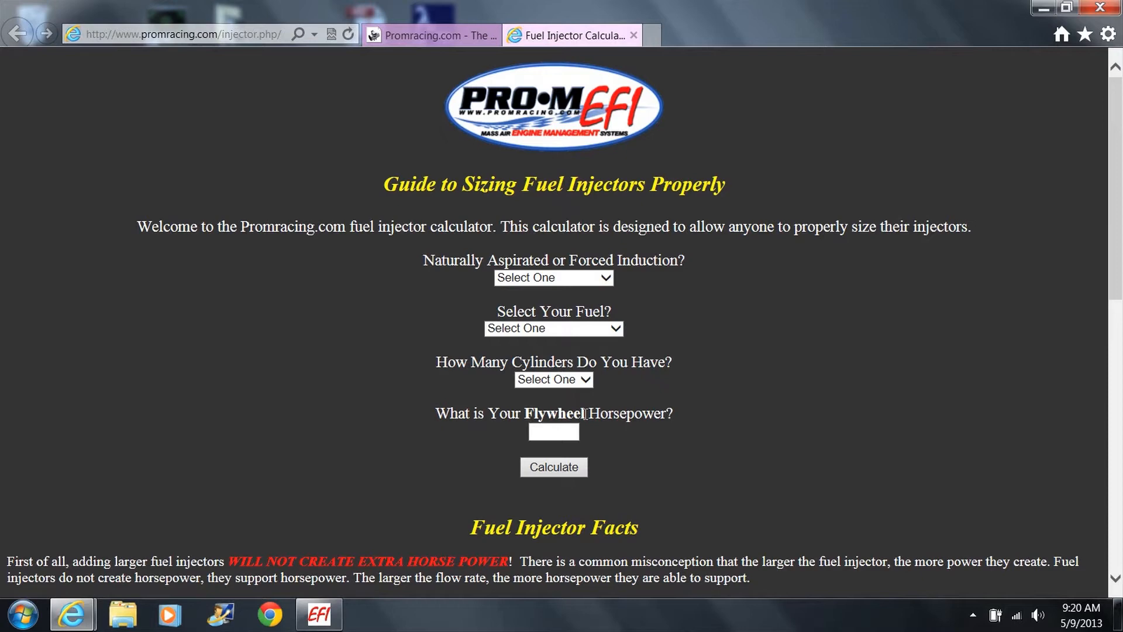
# Set Fuel > Injector_Configuration Primary Injector Slope to 36.000 high and 45.000 low flow
pyautogui.click(318, 614)
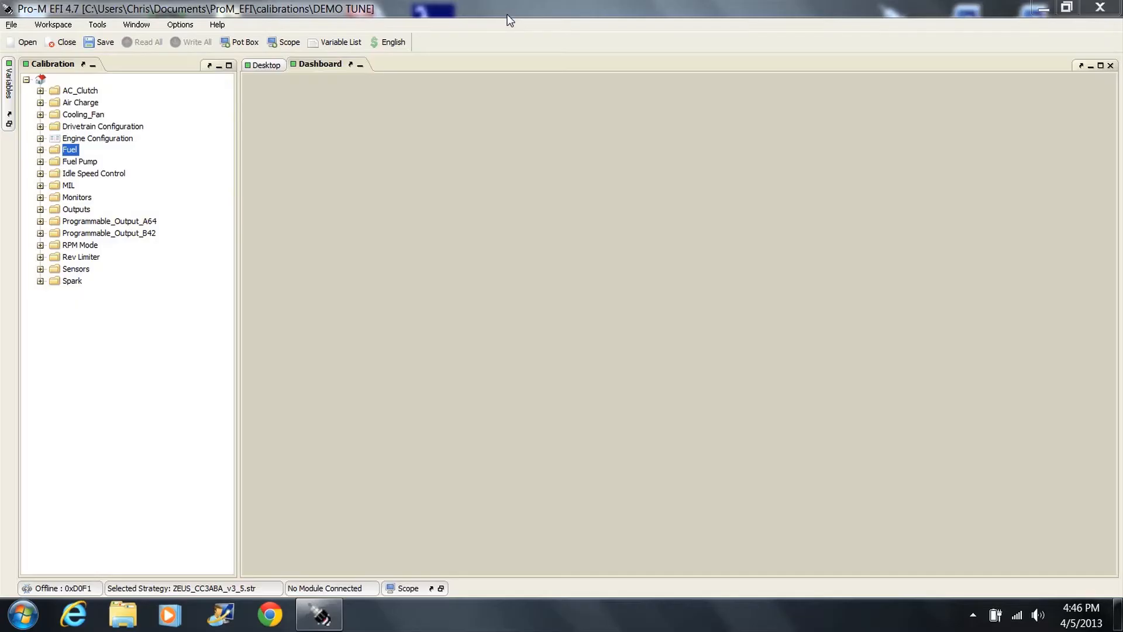
pyautogui.moveTo(295, 216)
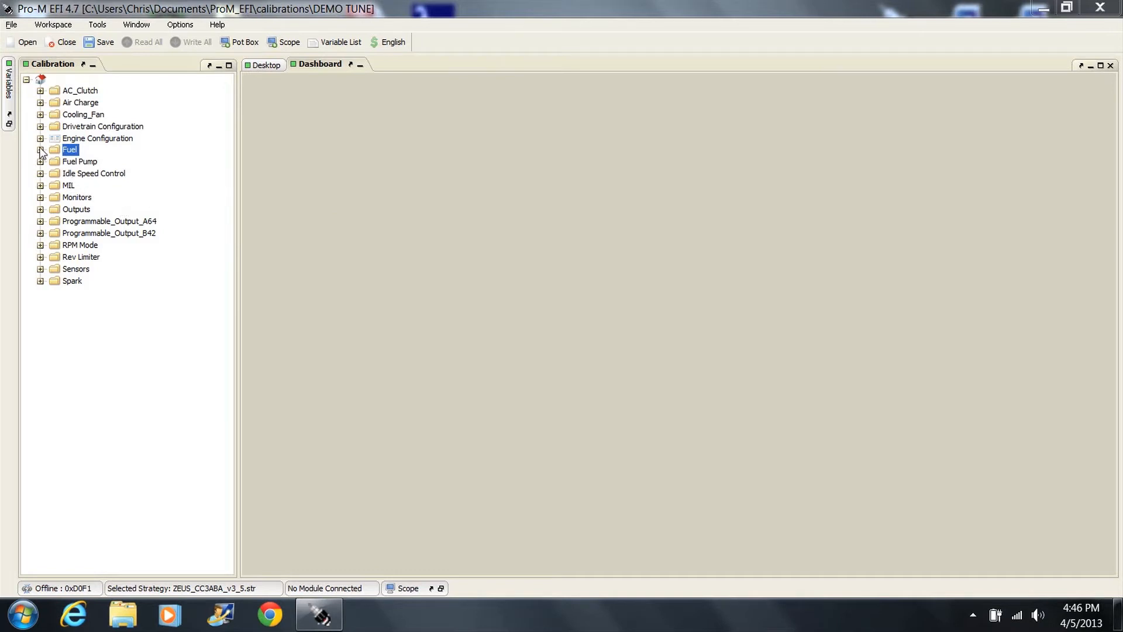
pyautogui.click(41, 149)
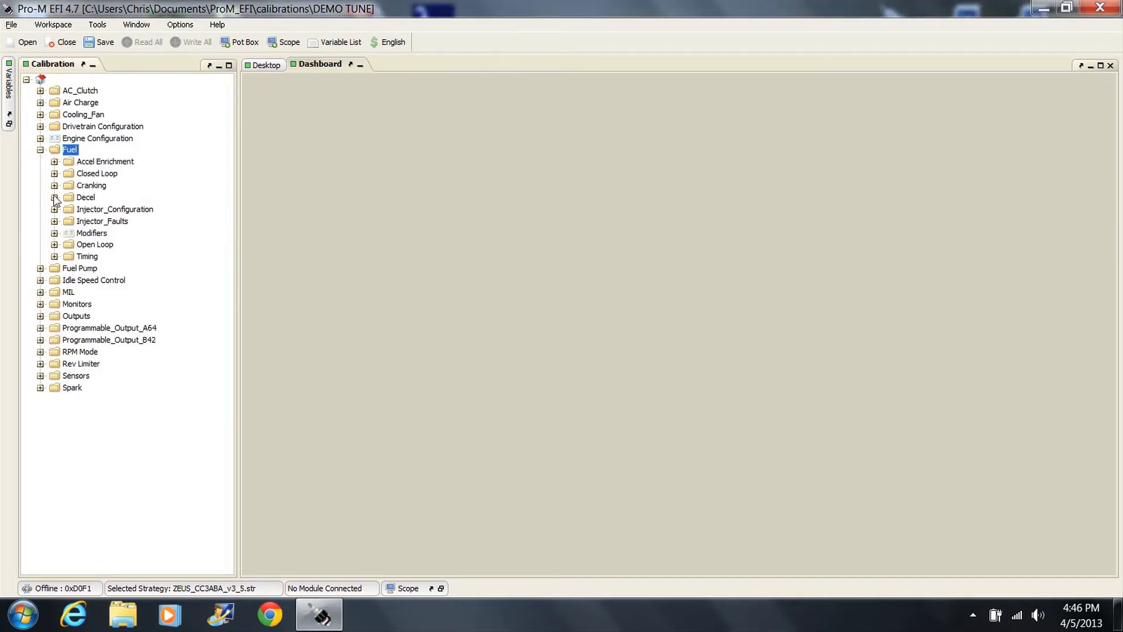
pyautogui.click(54, 209)
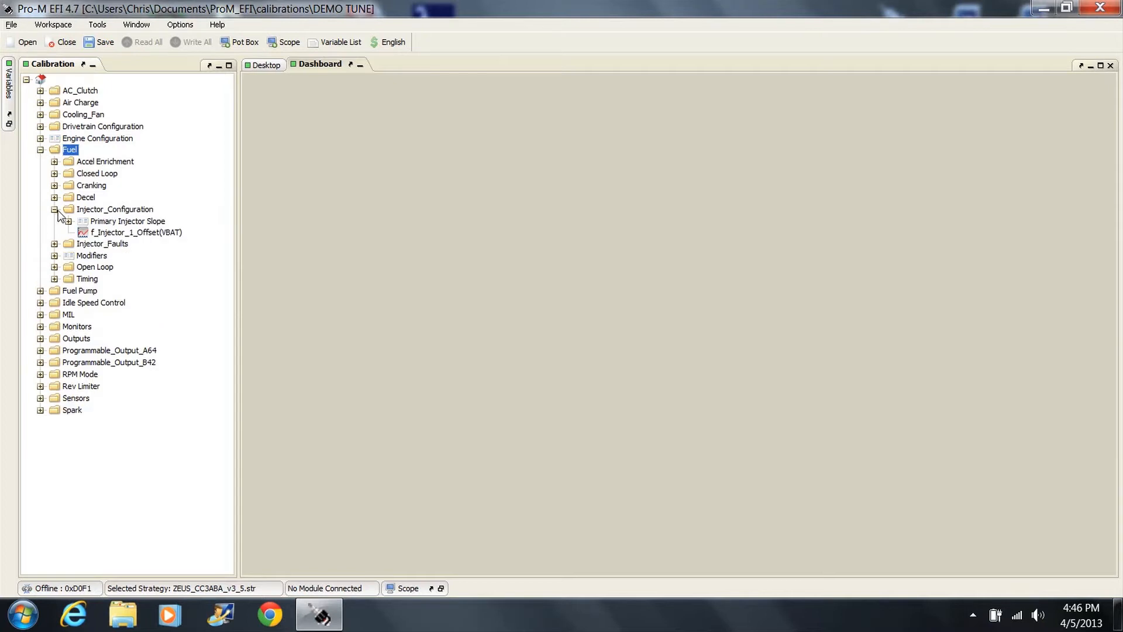
pyautogui.click(128, 221)
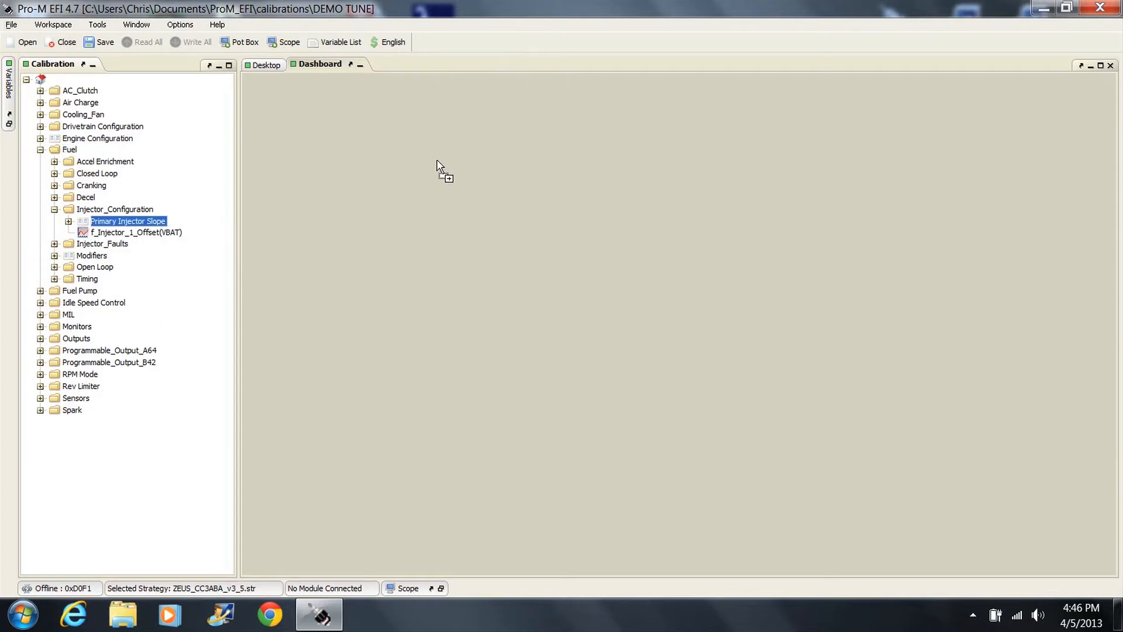
pyautogui.doubleClick(127, 220)
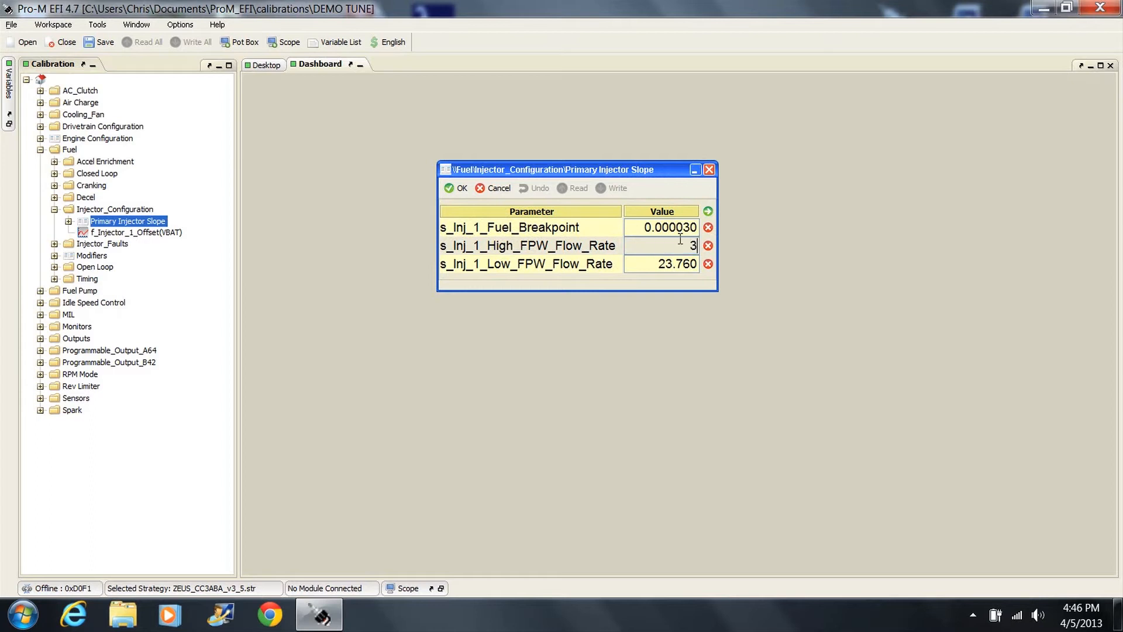
pyautogui.write('36.000')
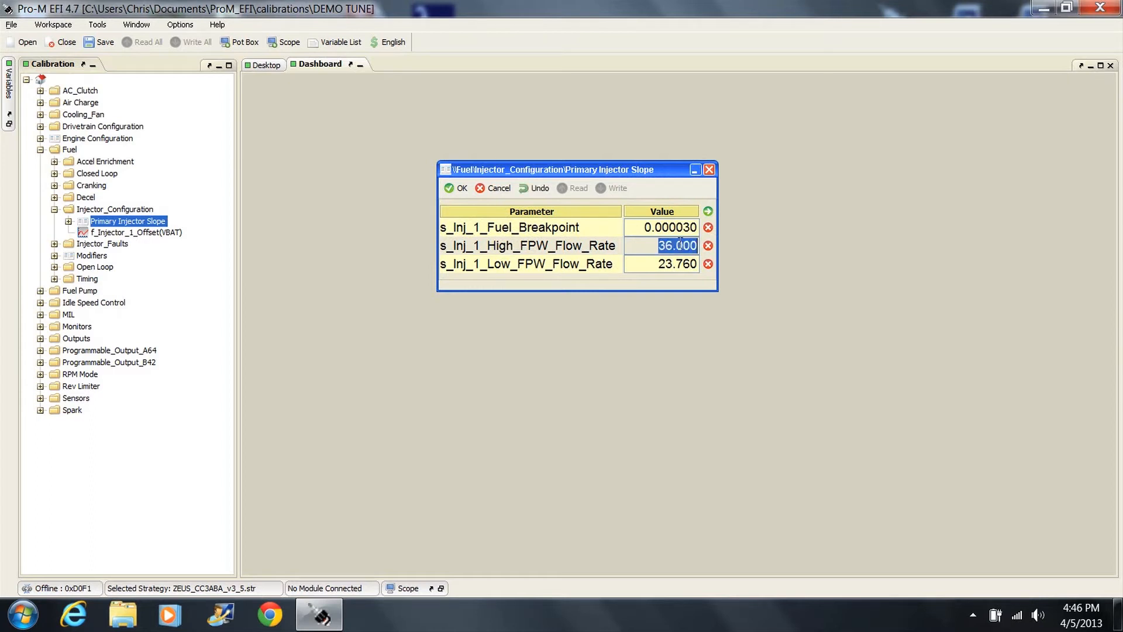
pyautogui.write('4')
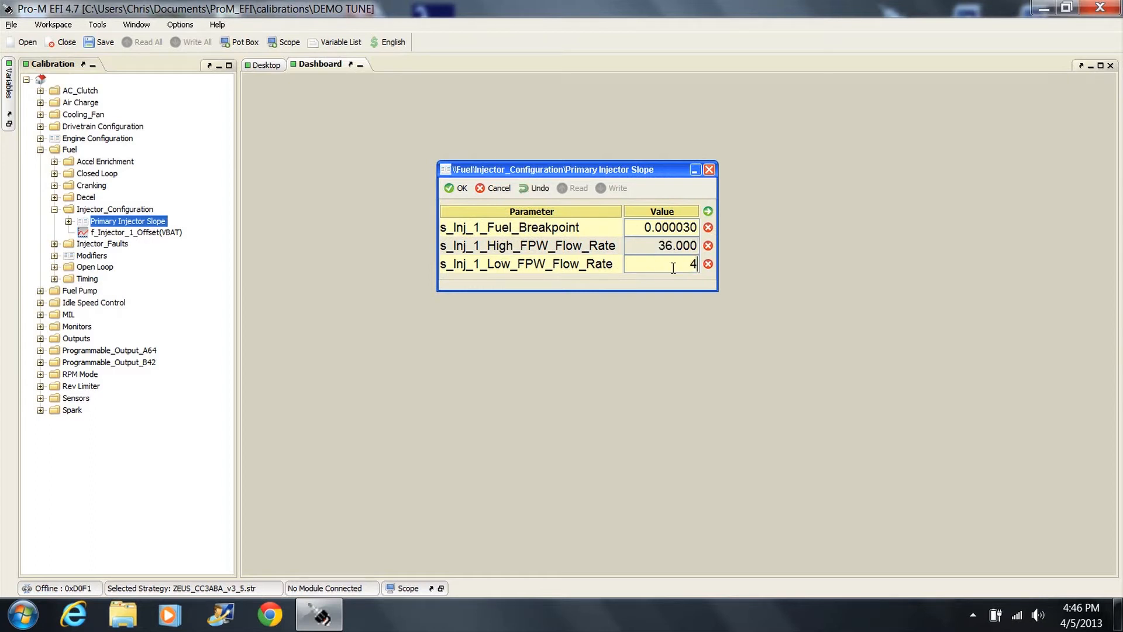
pyautogui.write('5.000')
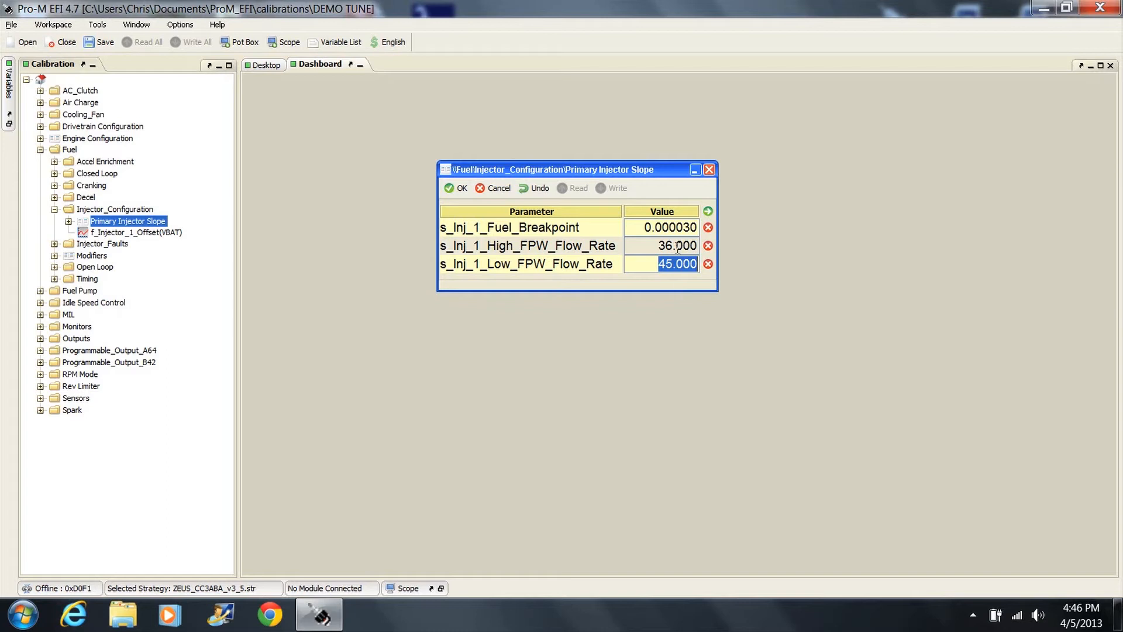
pyautogui.click(498, 188)
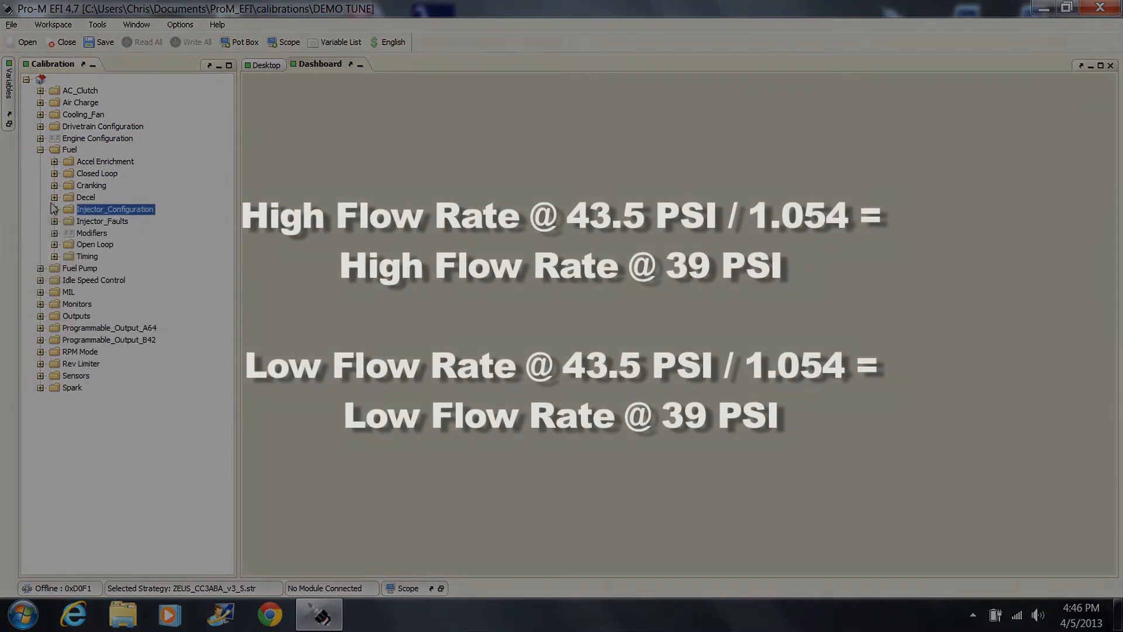
pyautogui.click(41, 149)
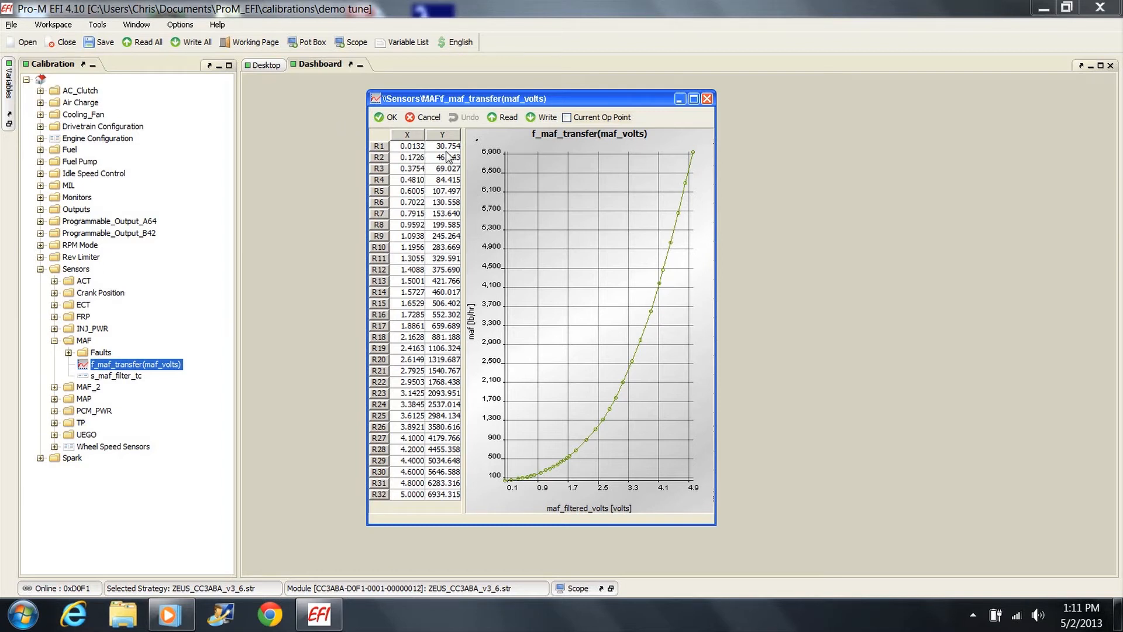
pyautogui.moveTo(350, 162)
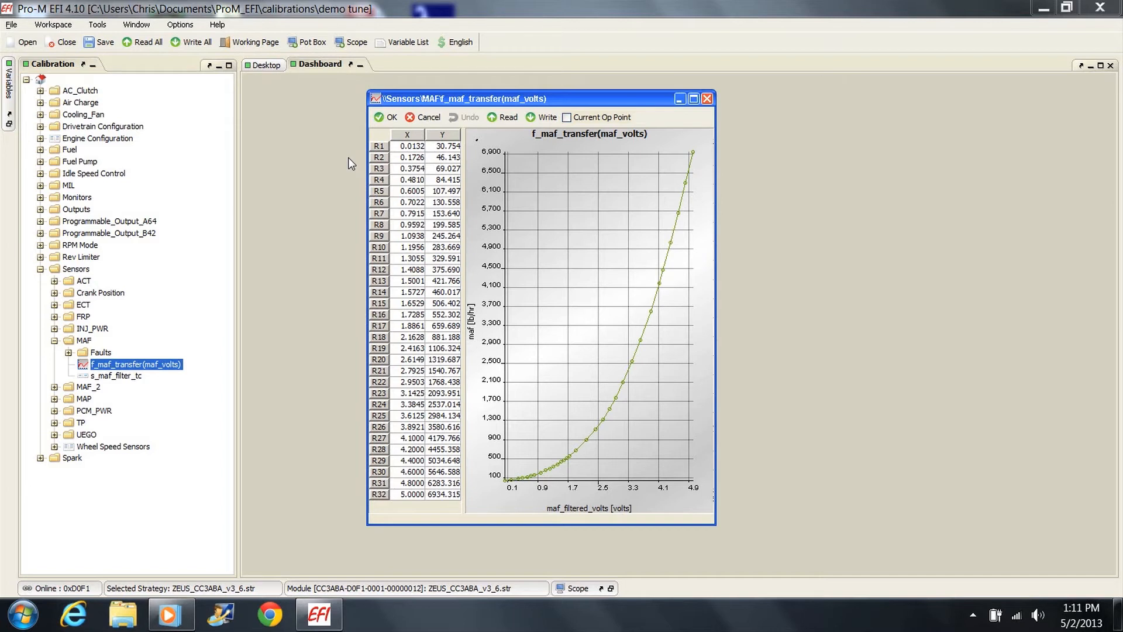
pyautogui.click(459, 42)
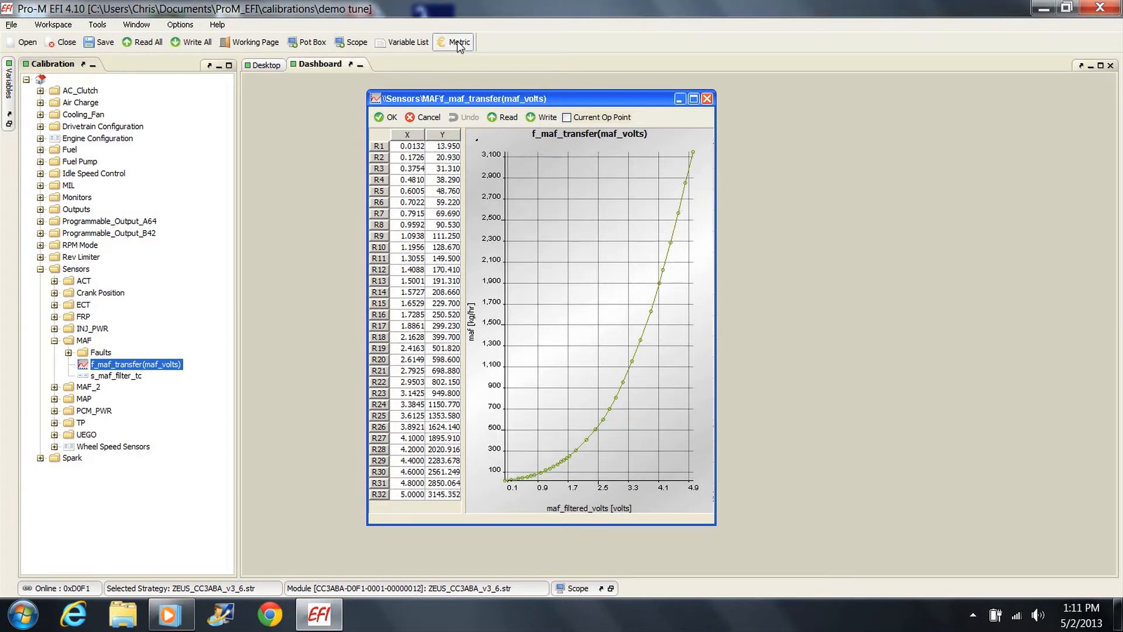
pyautogui.click(453, 42)
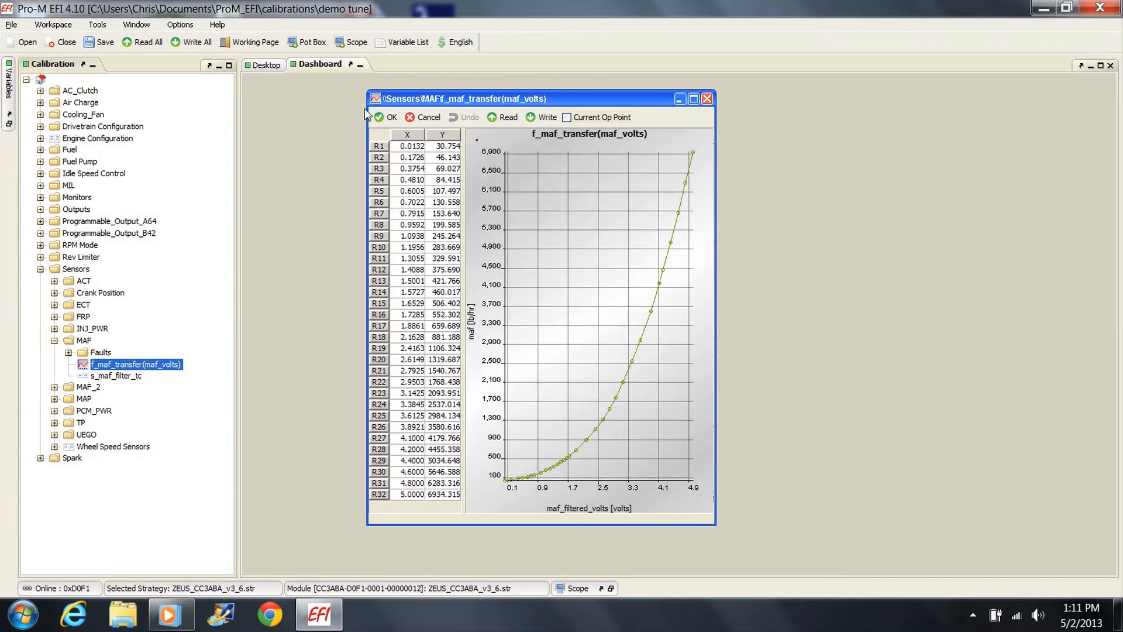
pyautogui.moveTo(332, 136)
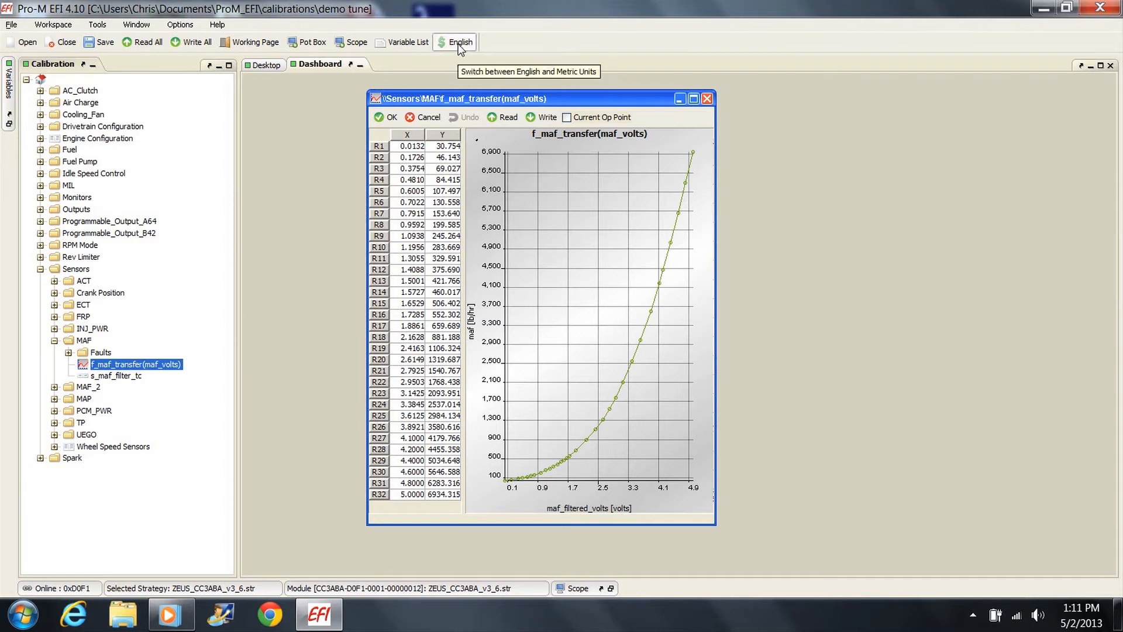
pyautogui.click(455, 42)
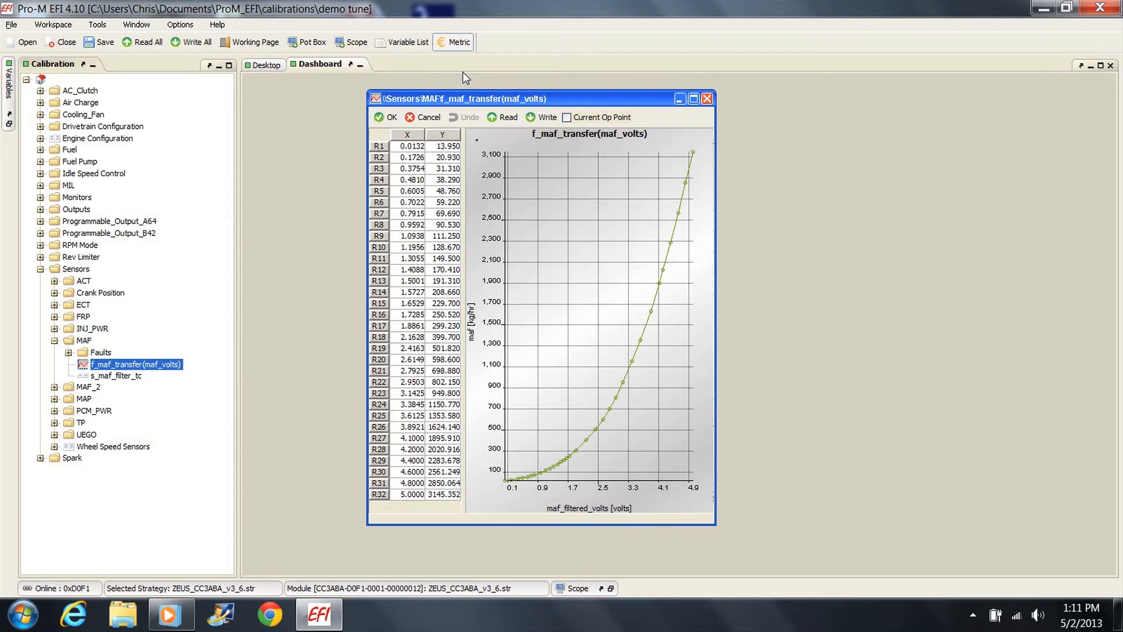
pyautogui.moveTo(458, 47)
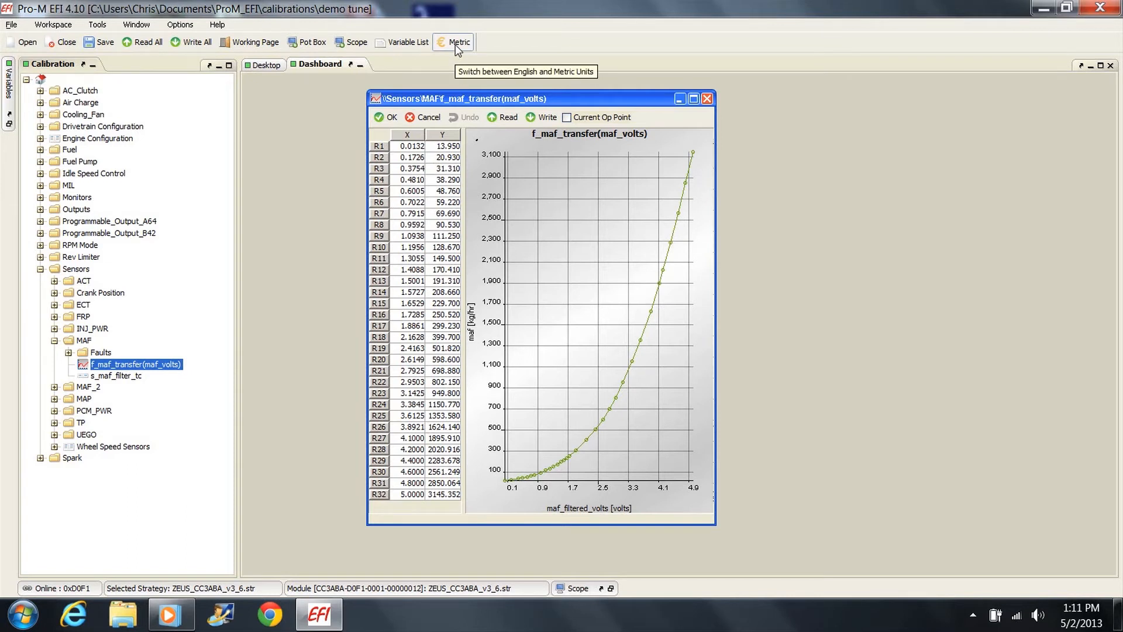
pyautogui.click(453, 42)
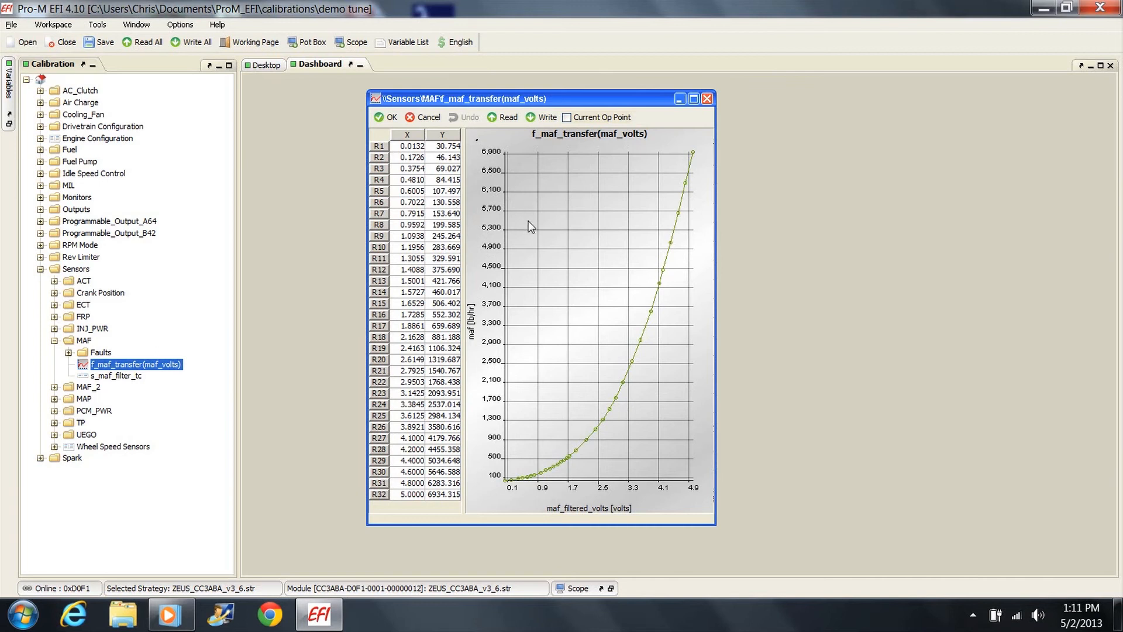
pyautogui.moveTo(536, 327)
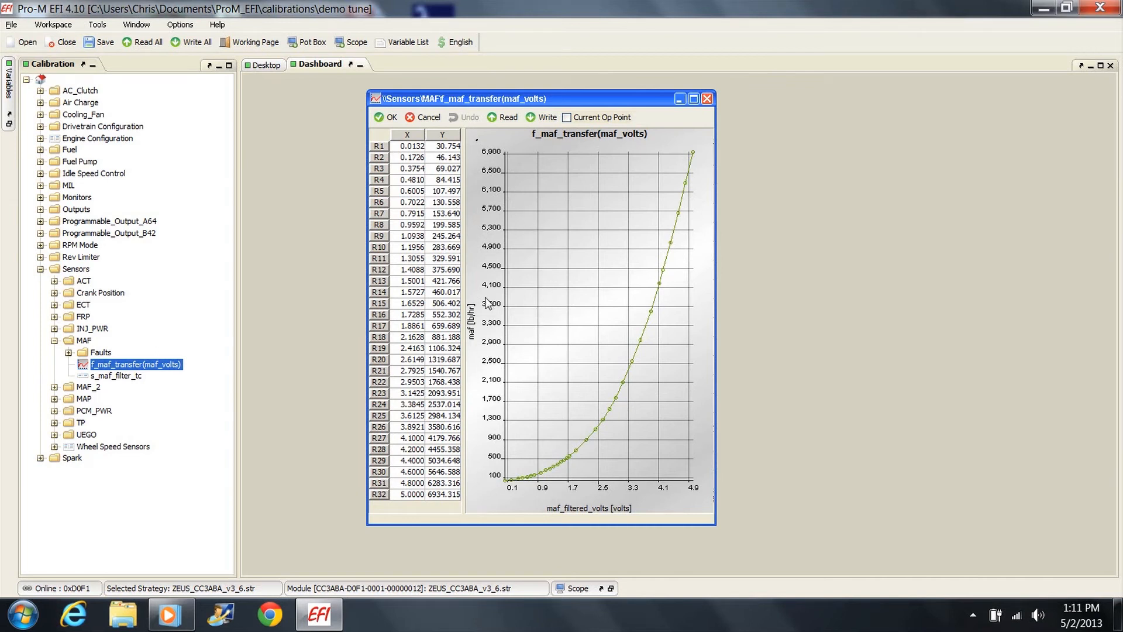
pyautogui.moveTo(481, 302)
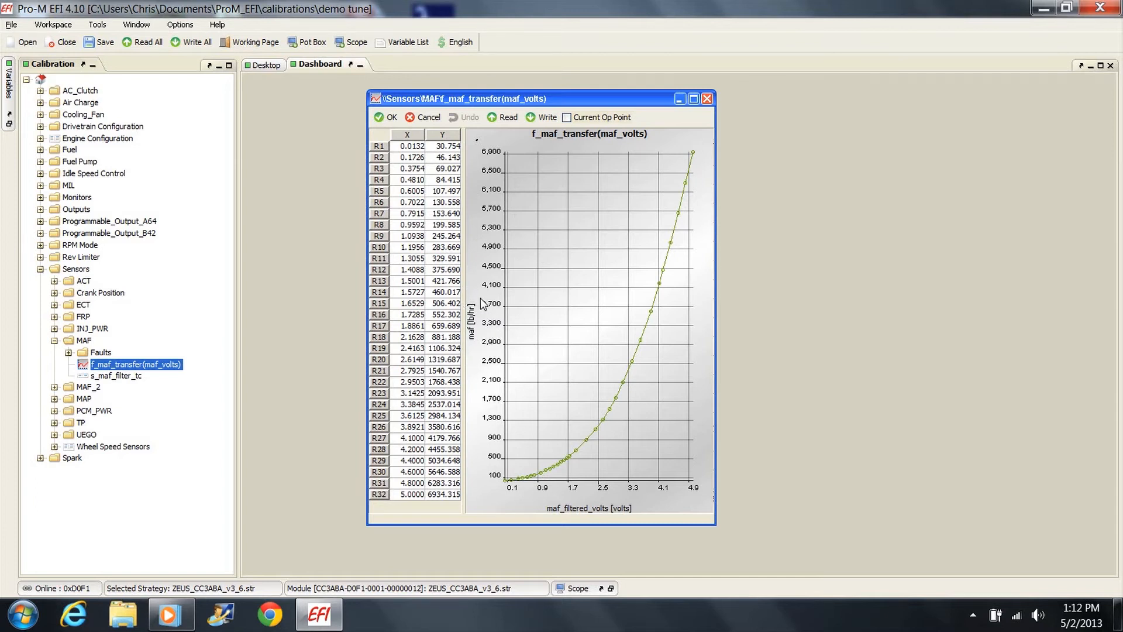
pyautogui.moveTo(507, 315)
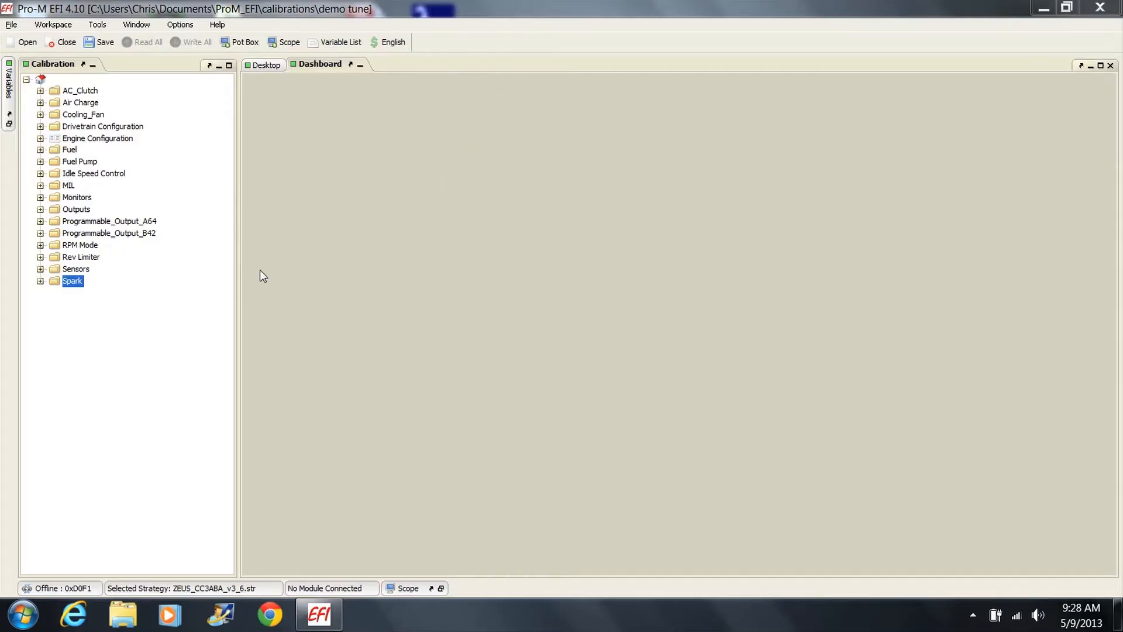
# Expand the Spark folder and open its Configuration parameters
pyautogui.click(41, 280)
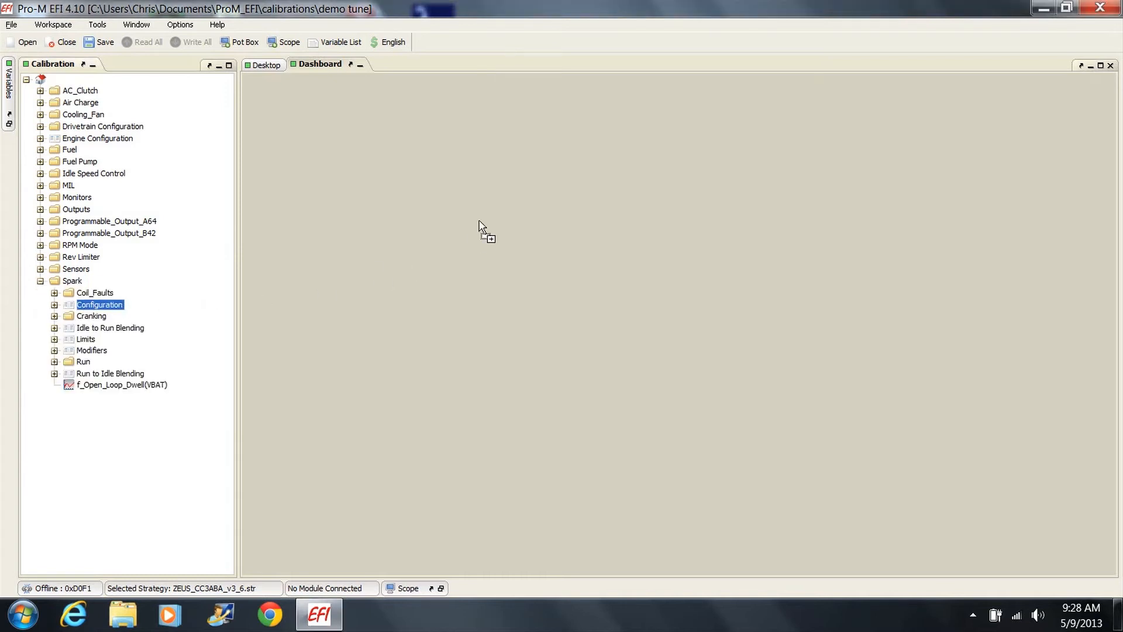
pyautogui.doubleClick(100, 304)
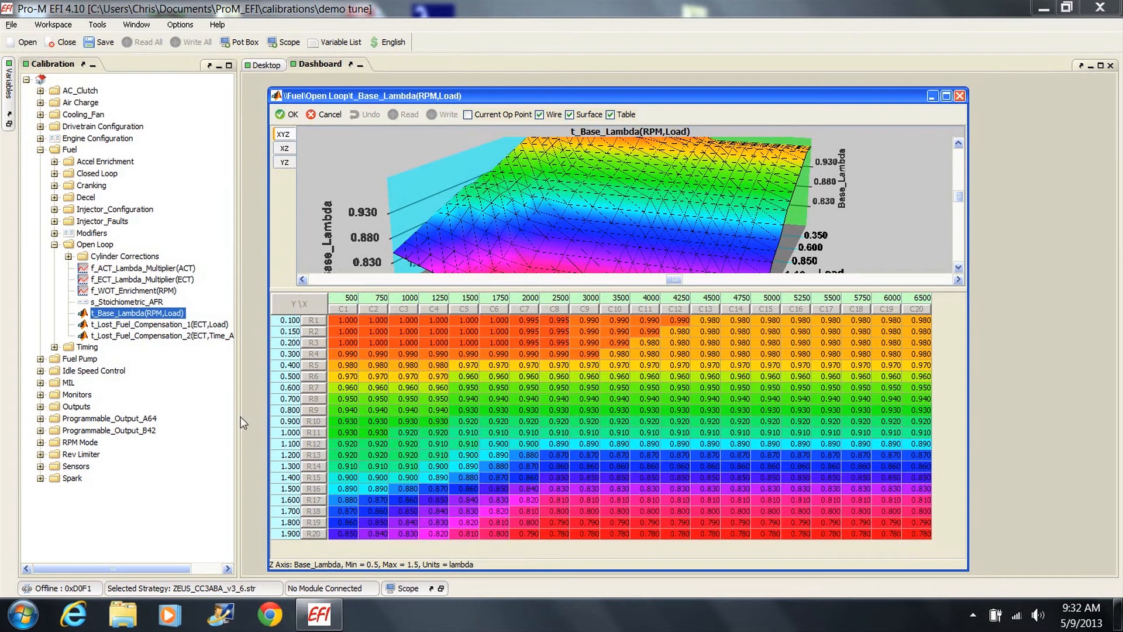
pyautogui.moveTo(293, 548)
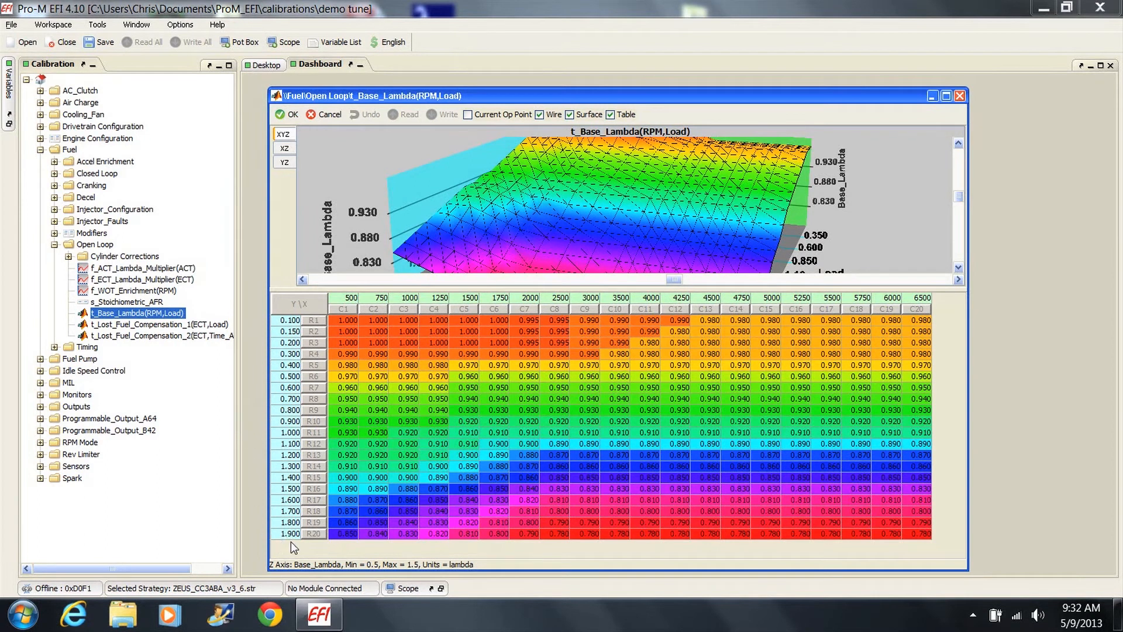
pyautogui.moveTo(253, 445)
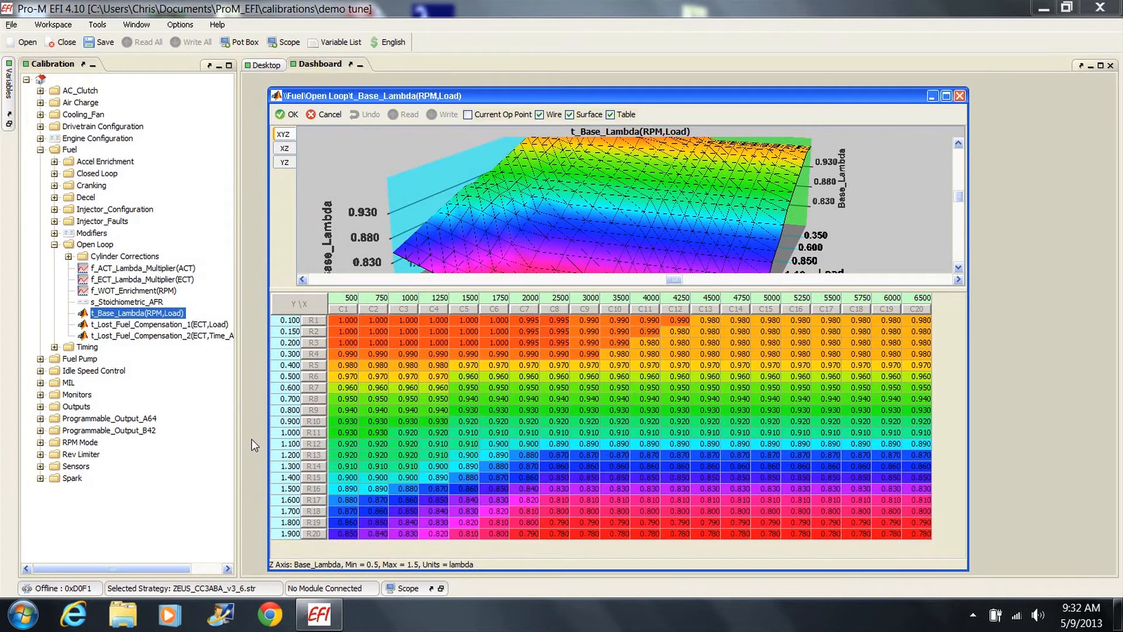
pyautogui.moveTo(290, 421)
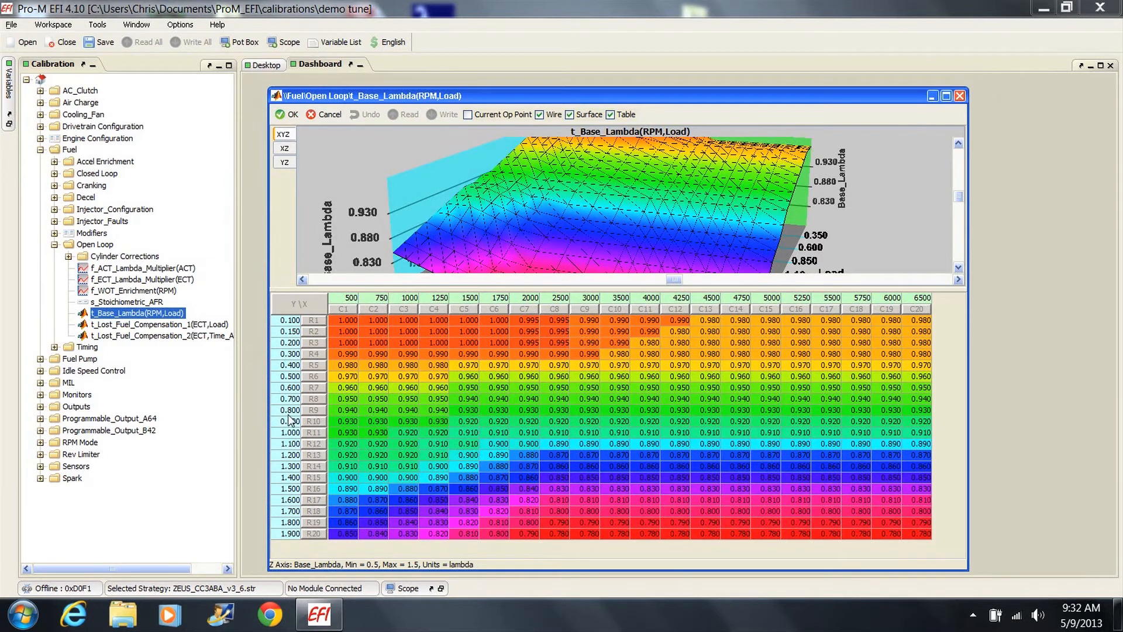
pyautogui.moveTo(259, 428)
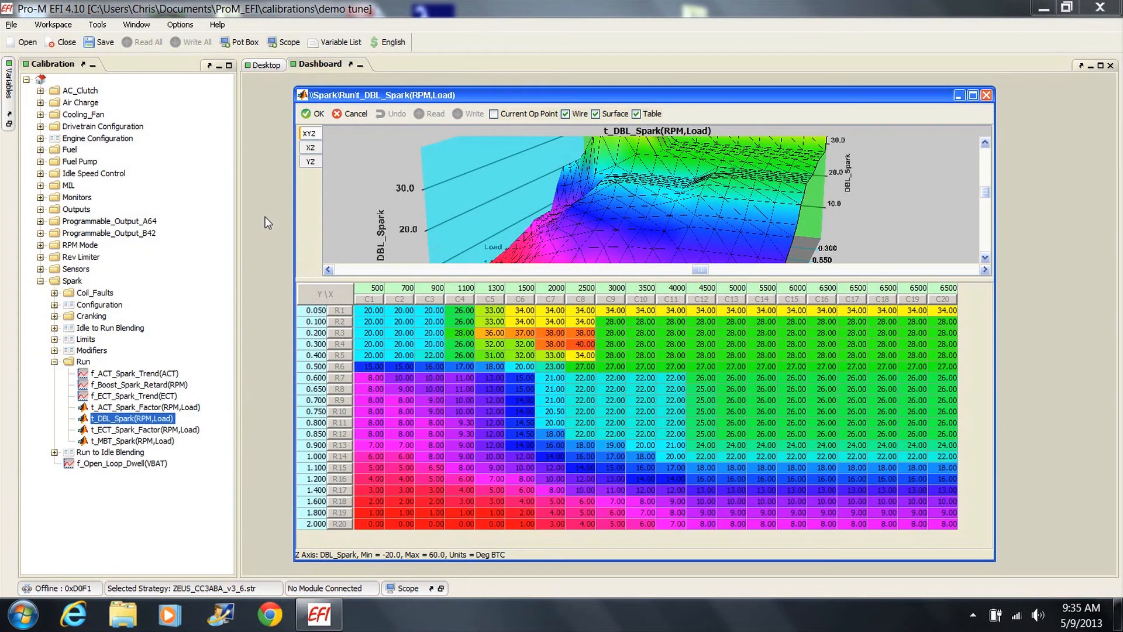
pyautogui.moveTo(272, 386)
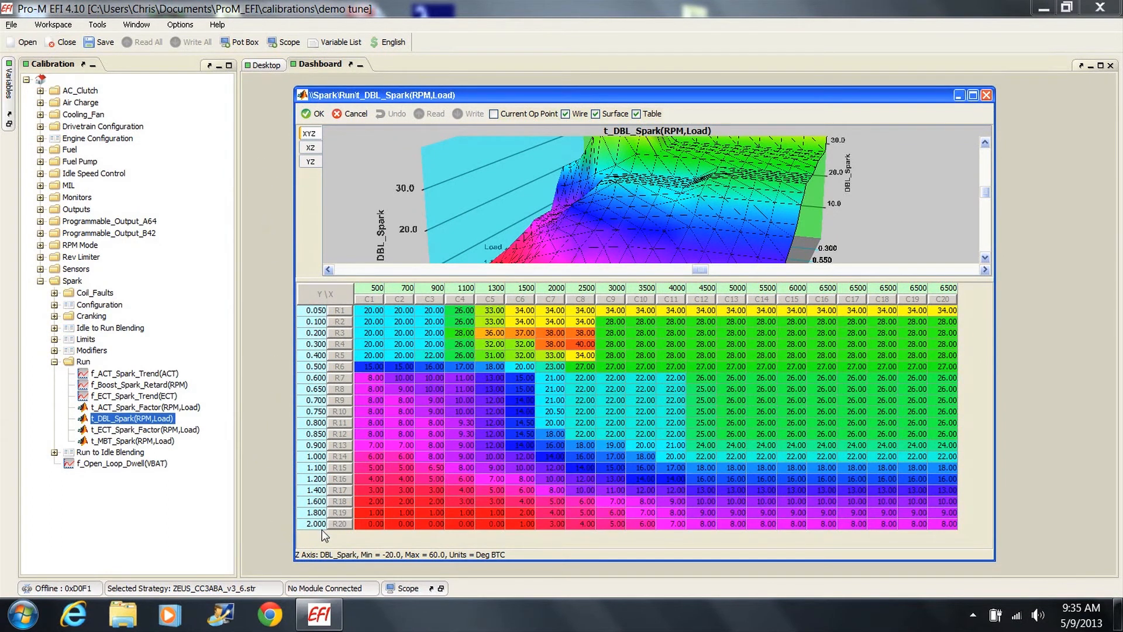
pyautogui.moveTo(271, 441)
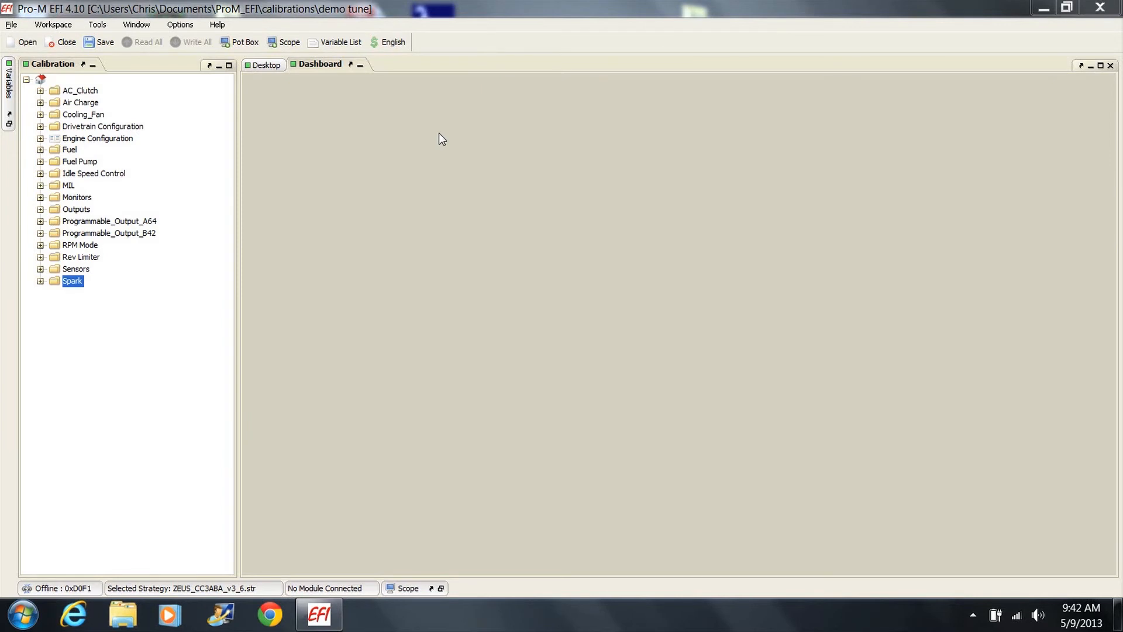
pyautogui.moveTo(42, 297)
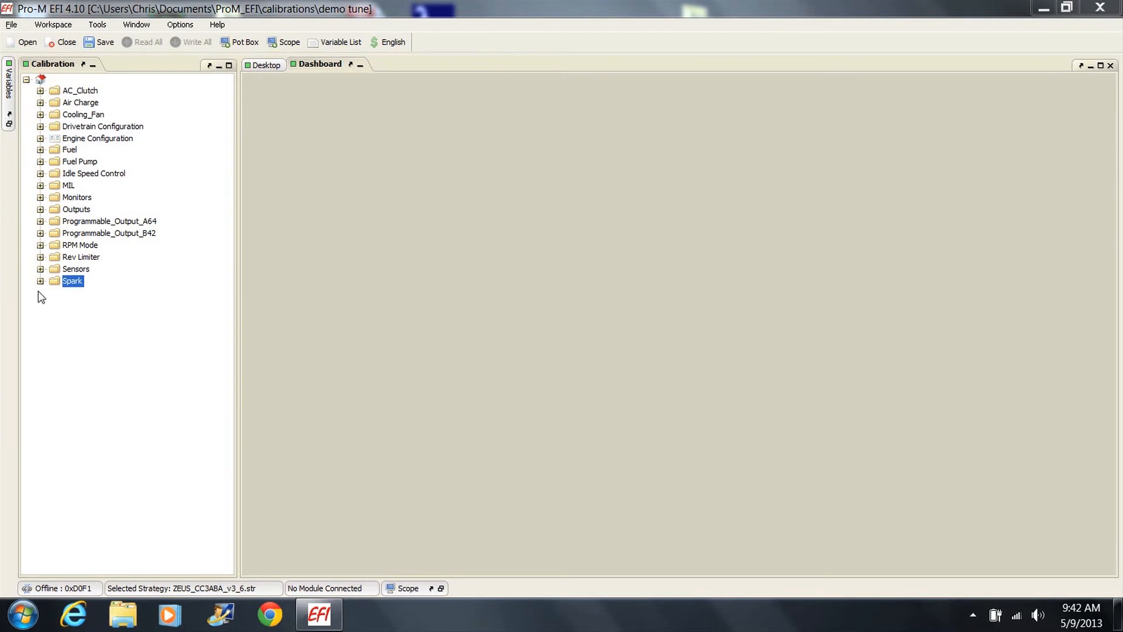
# Expand Spark > Run and open the f_Boost_Spark_Retard(RPM) curve
pyautogui.click(41, 280)
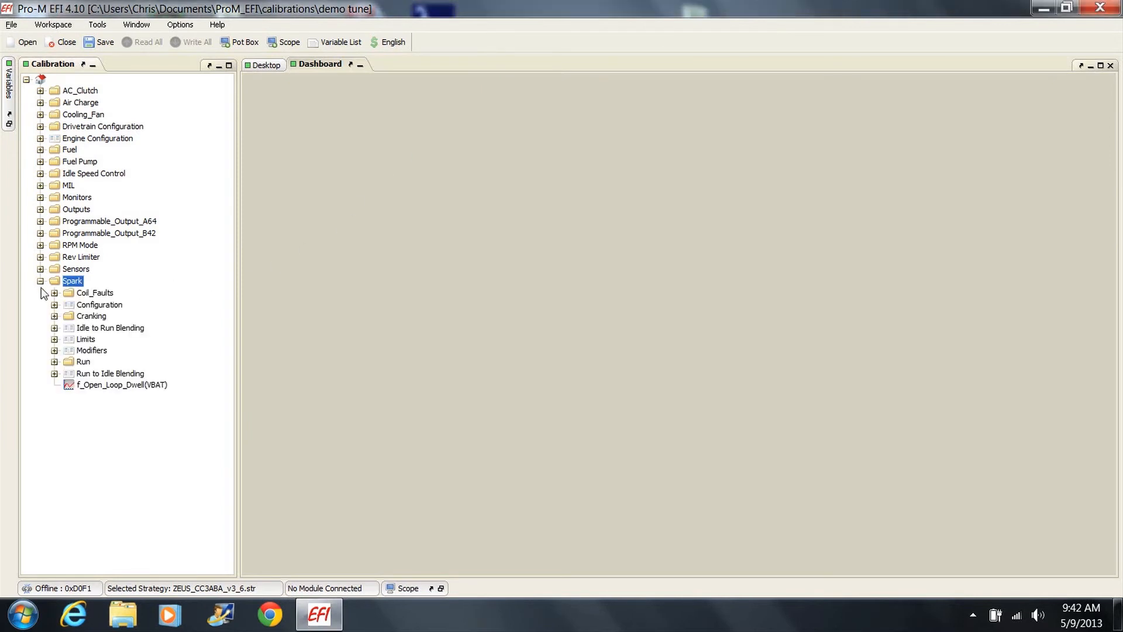
pyautogui.click(54, 361)
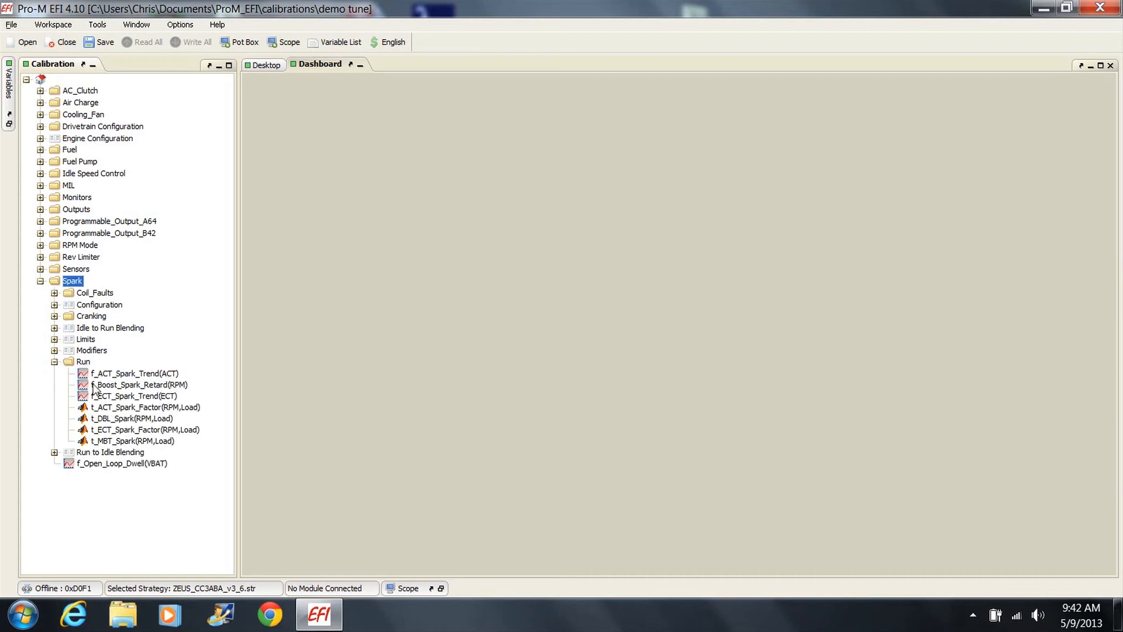
pyautogui.click(141, 384)
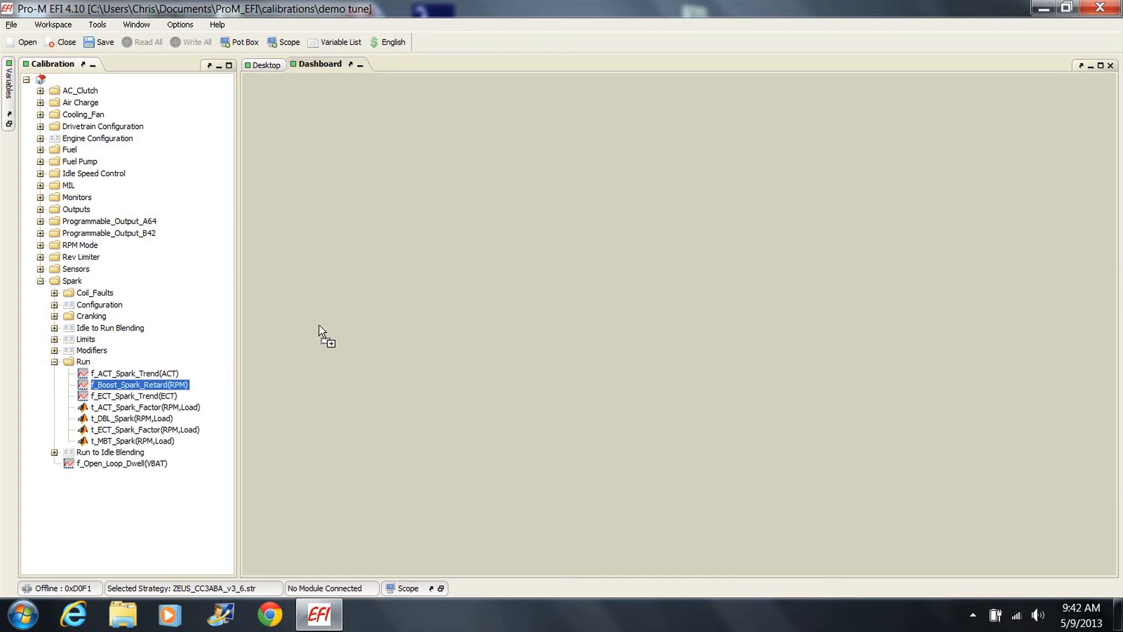
pyautogui.doubleClick(140, 385)
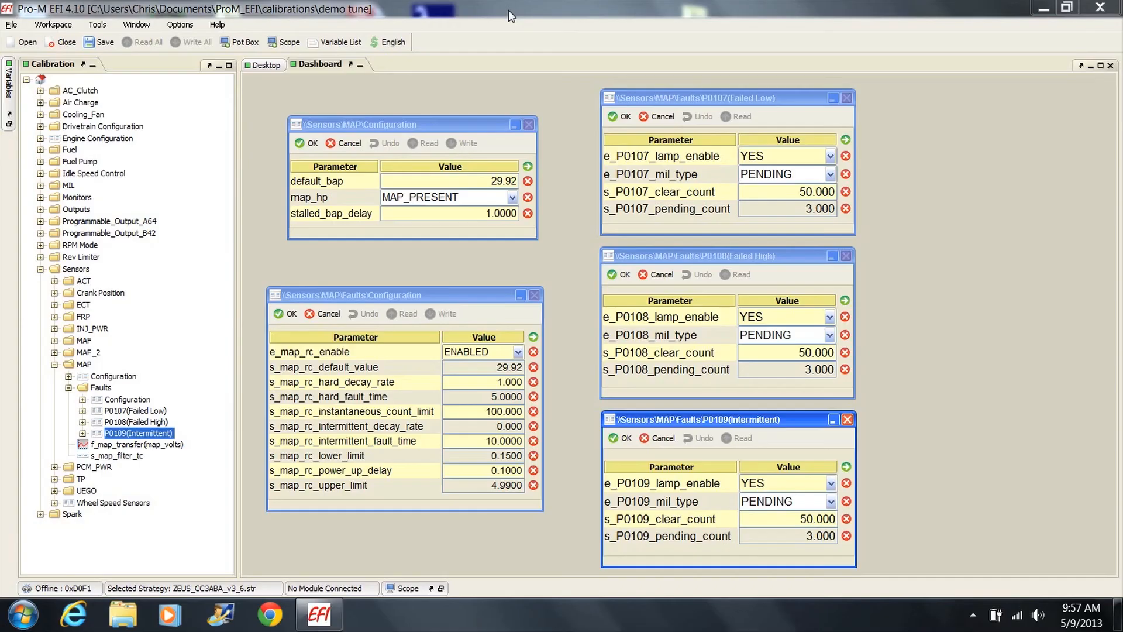
pyautogui.moveTo(279, 90)
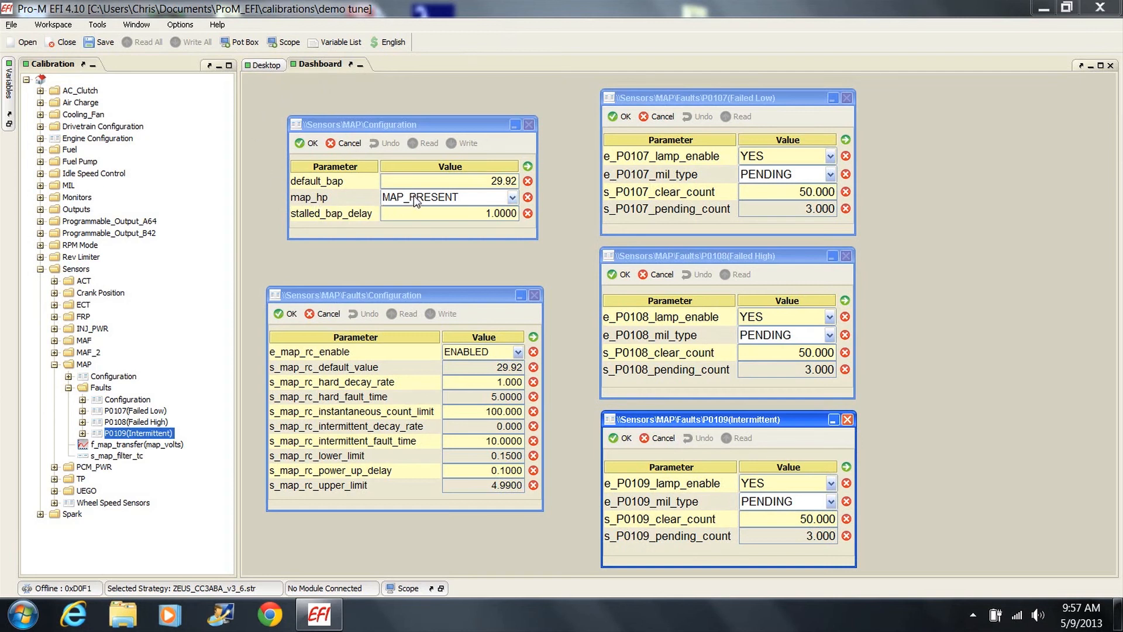
pyautogui.moveTo(323, 357)
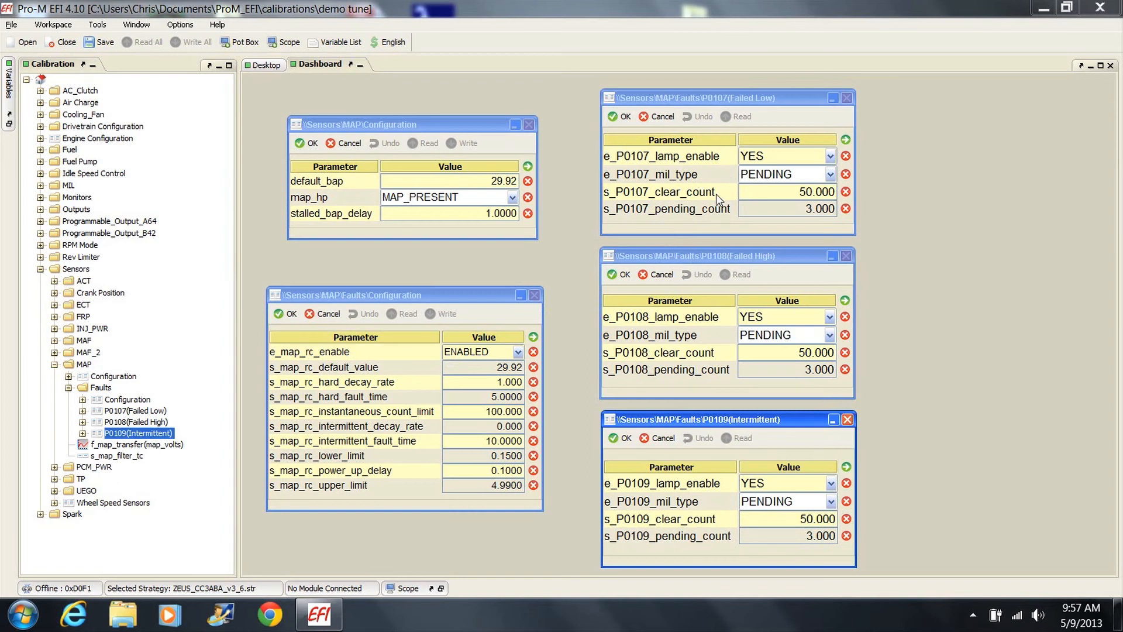
pyautogui.moveTo(714, 222)
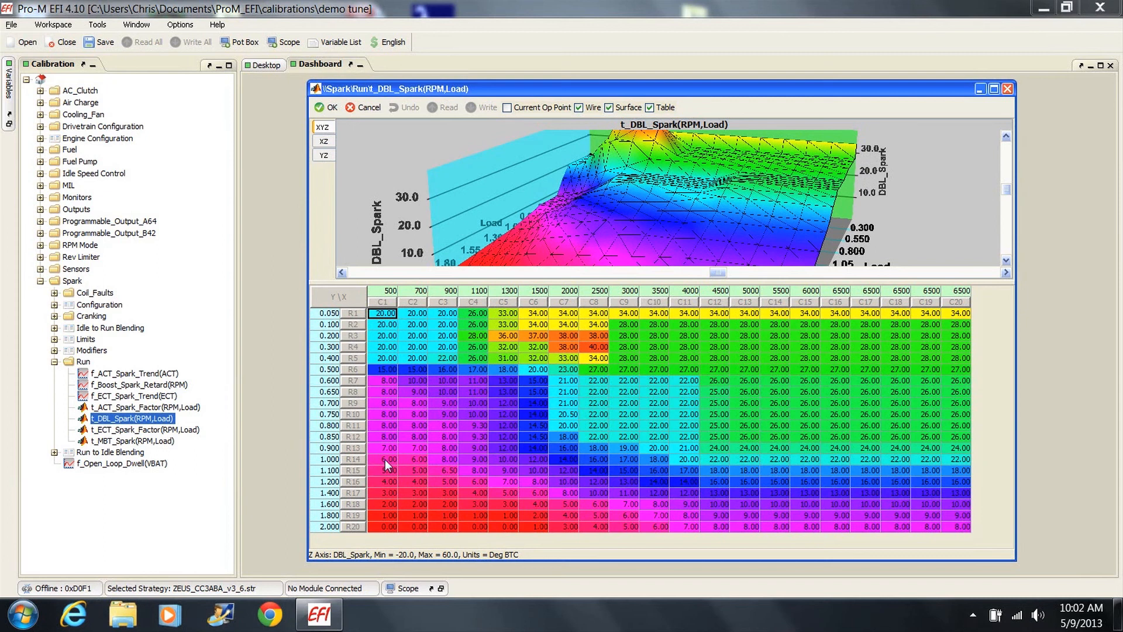
# Copy the t_DBL_Spark 0.850 load row (R12) and paste it over rows R12–R20
pyautogui.click(383, 436)
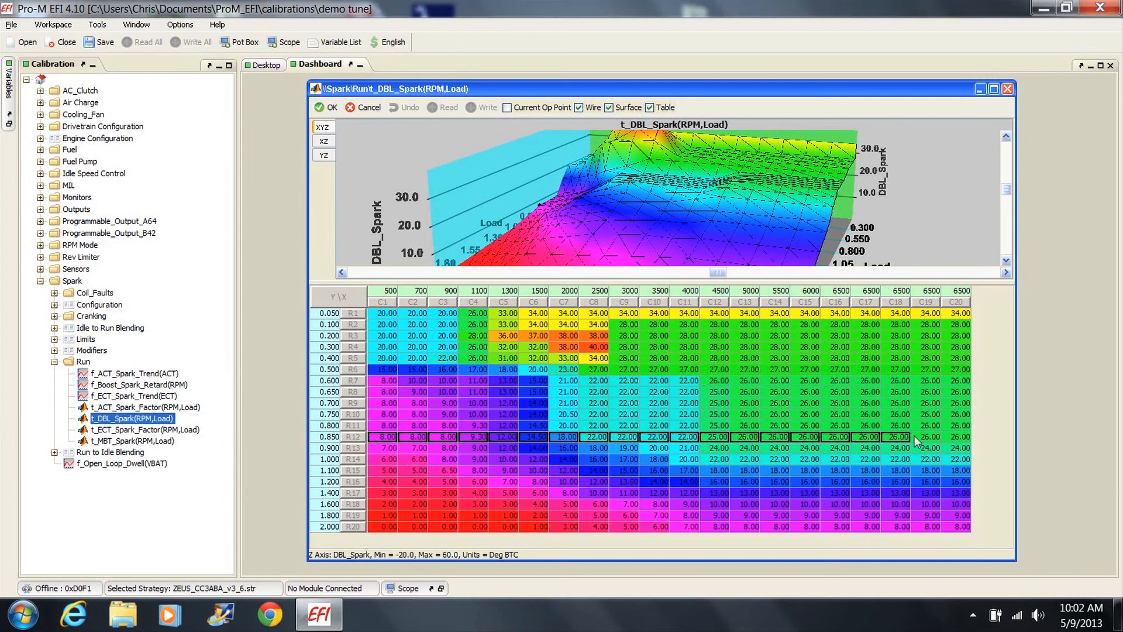
pyautogui.rightClick(927, 437)
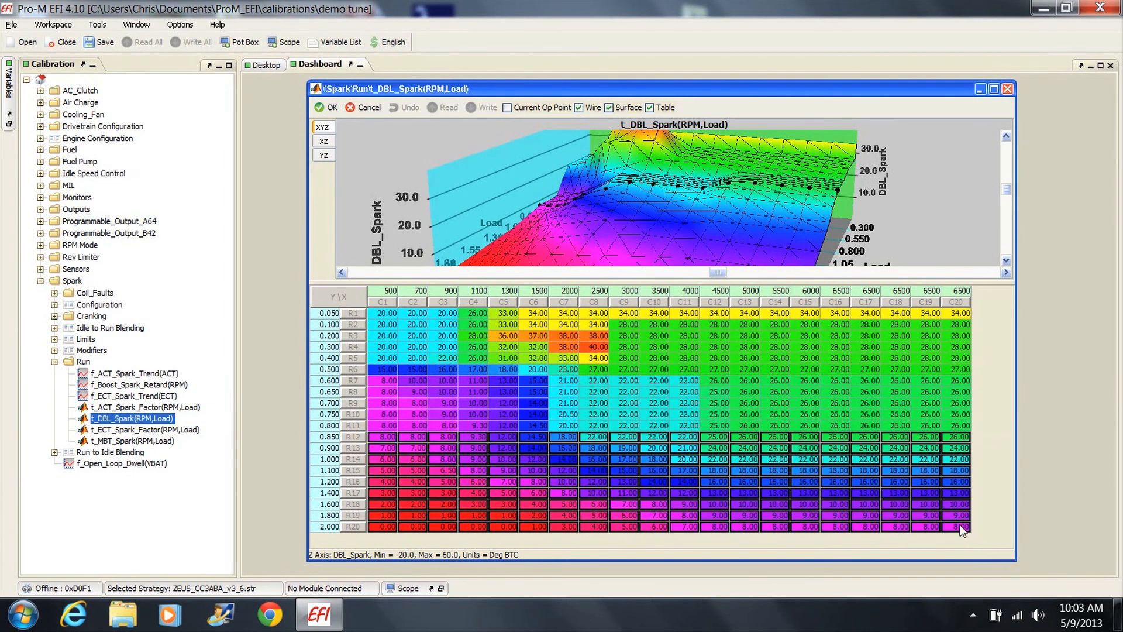
pyautogui.rightClick(960, 530)
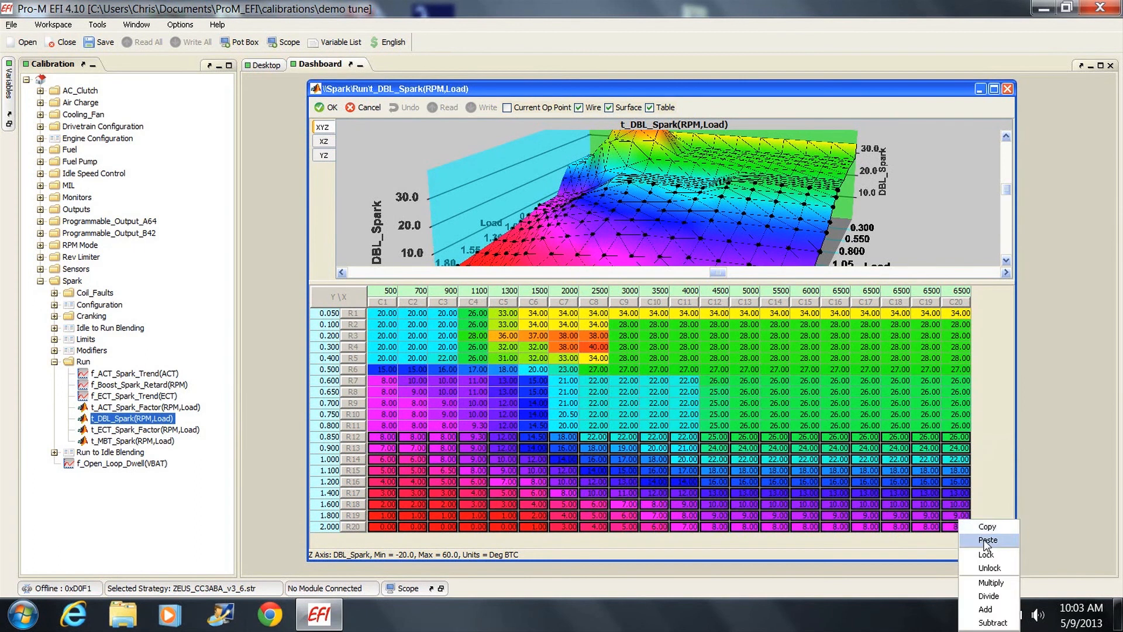
pyautogui.click(986, 539)
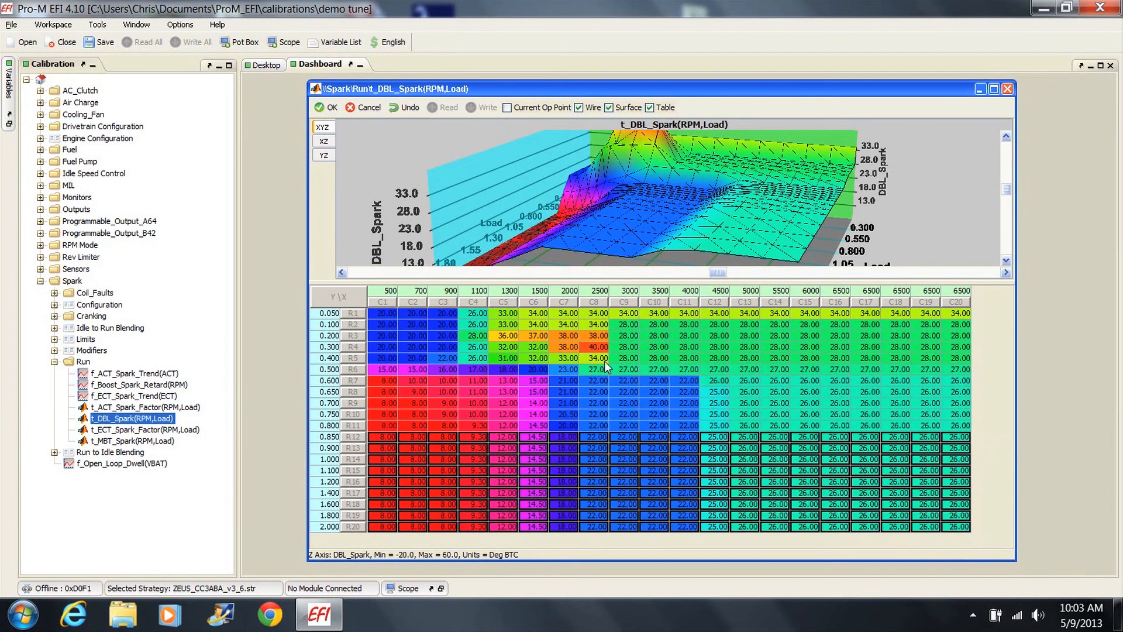
# Expand Spark > Run again and open the f_ECT_Spark_Trend(ECT) curve
pyautogui.click(327, 108)
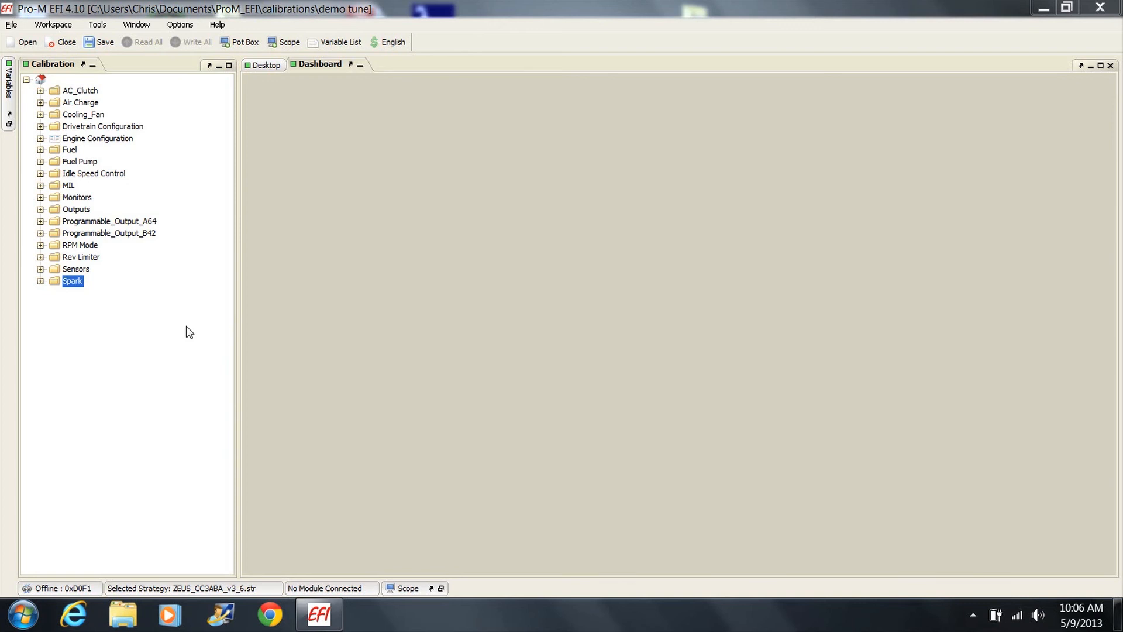
pyautogui.click(41, 281)
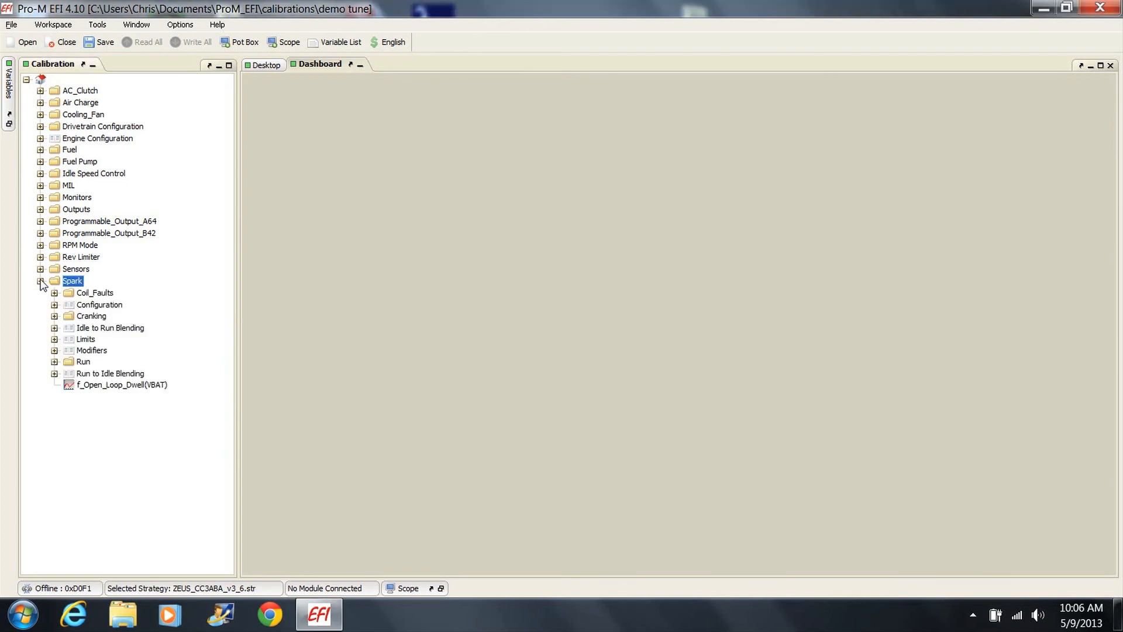
pyautogui.click(54, 361)
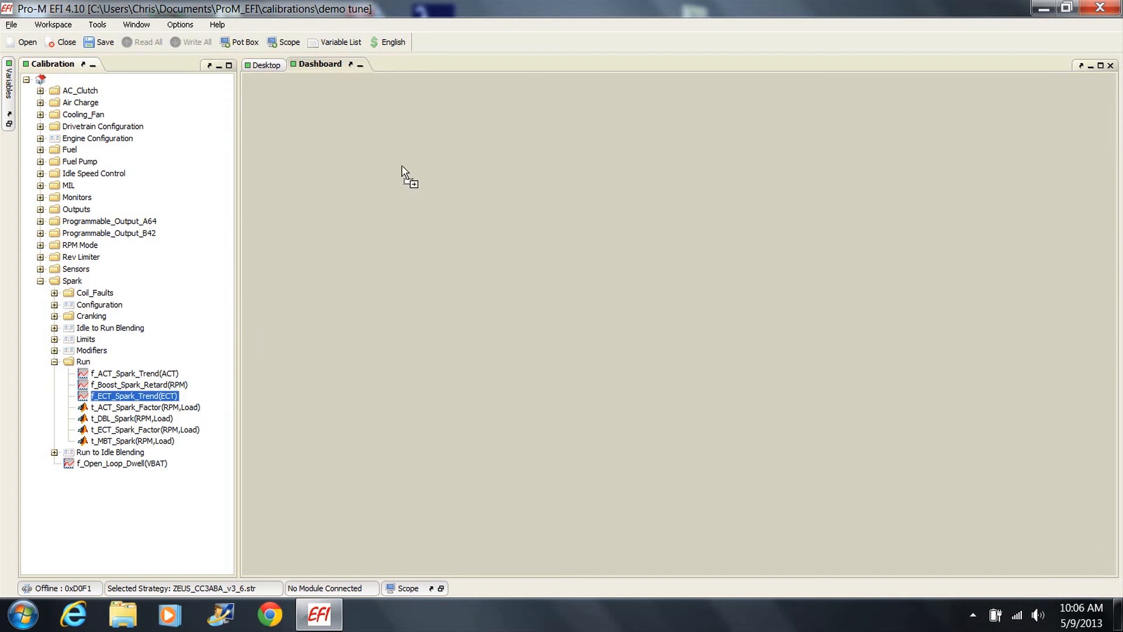
pyautogui.doubleClick(135, 396)
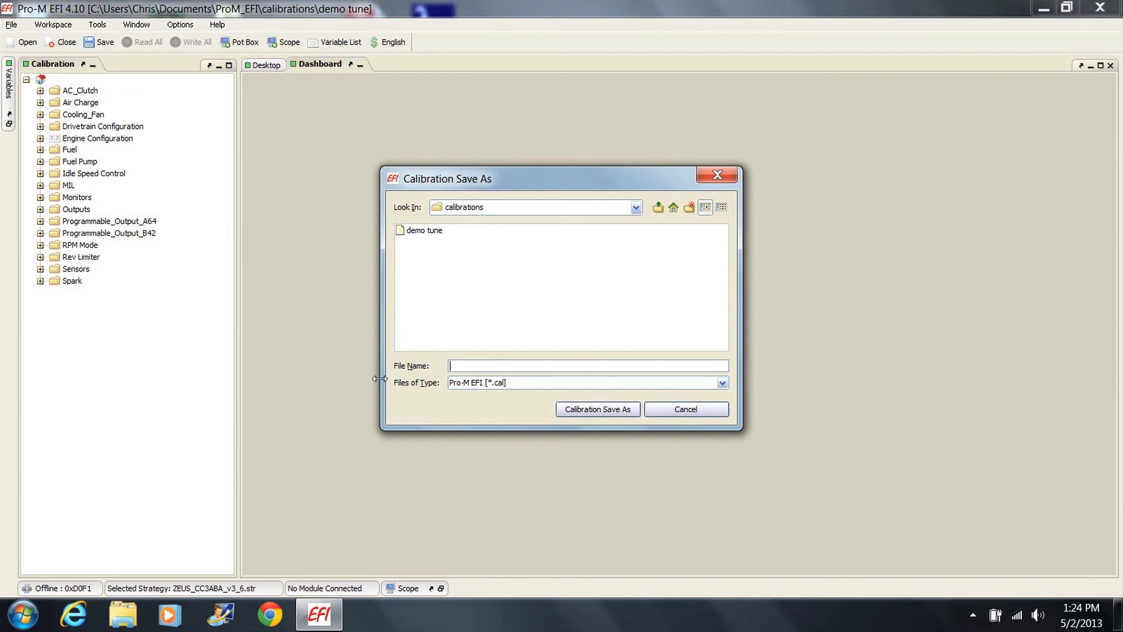
# Save the calibration under the file name 'new tune'
pyautogui.write('new tune')
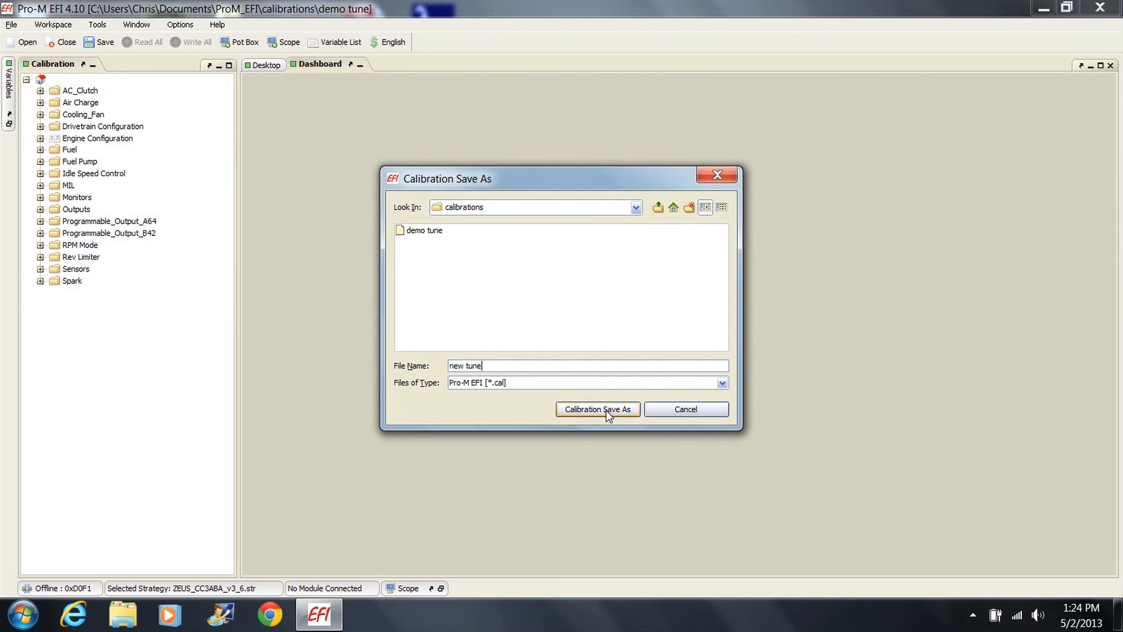
pyautogui.click(596, 409)
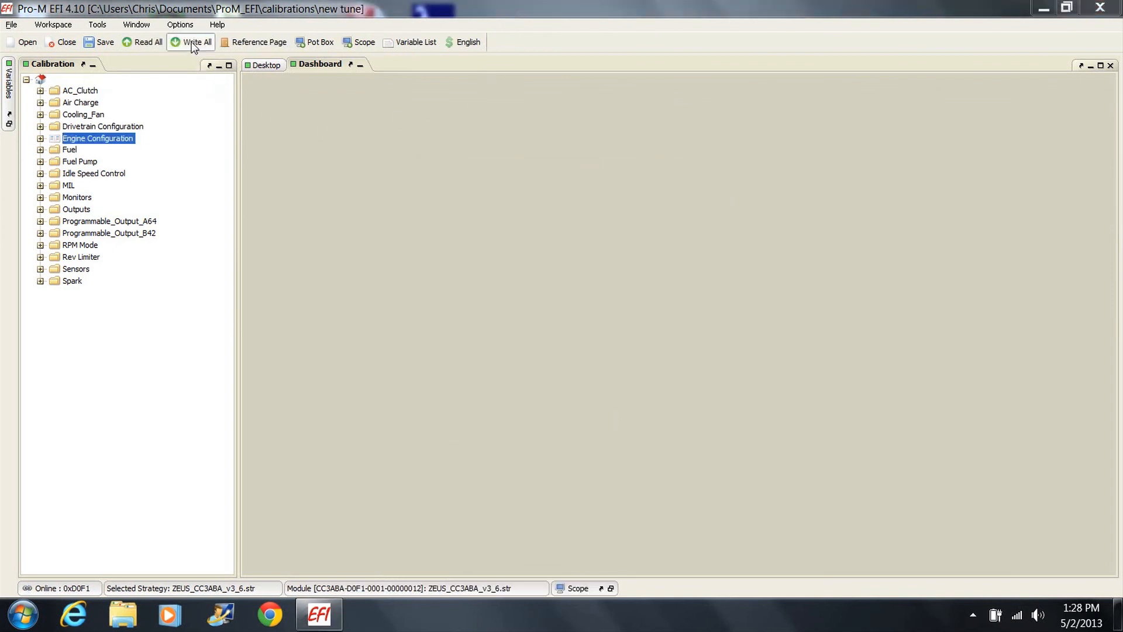
# Write the whole new tune to the connected module, accepting the warning
pyautogui.click(196, 42)
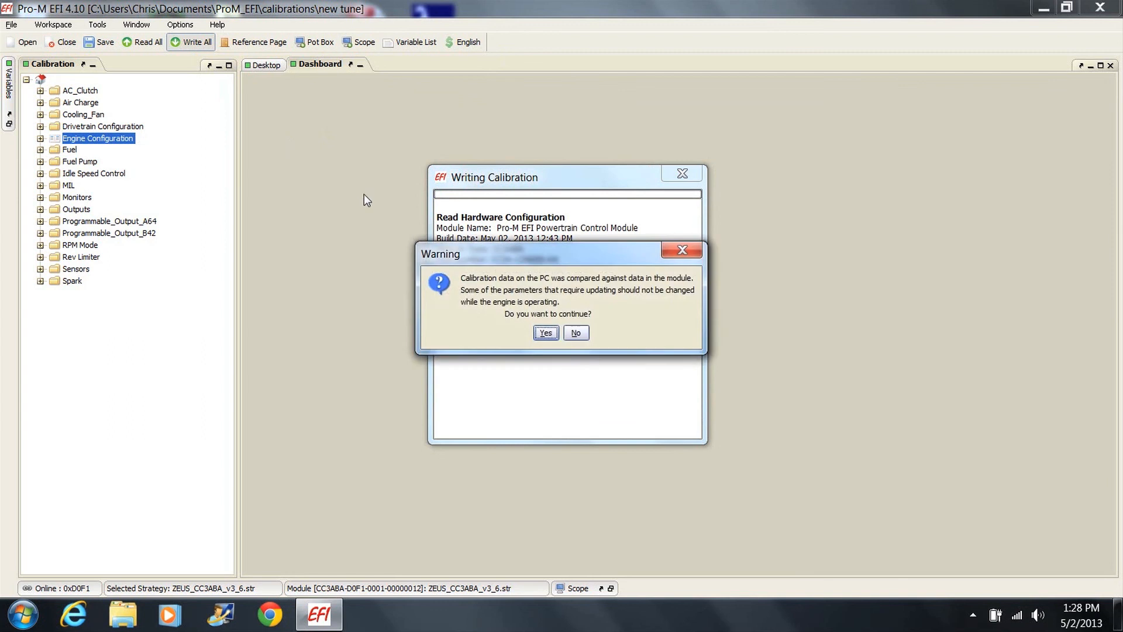
pyautogui.click(544, 332)
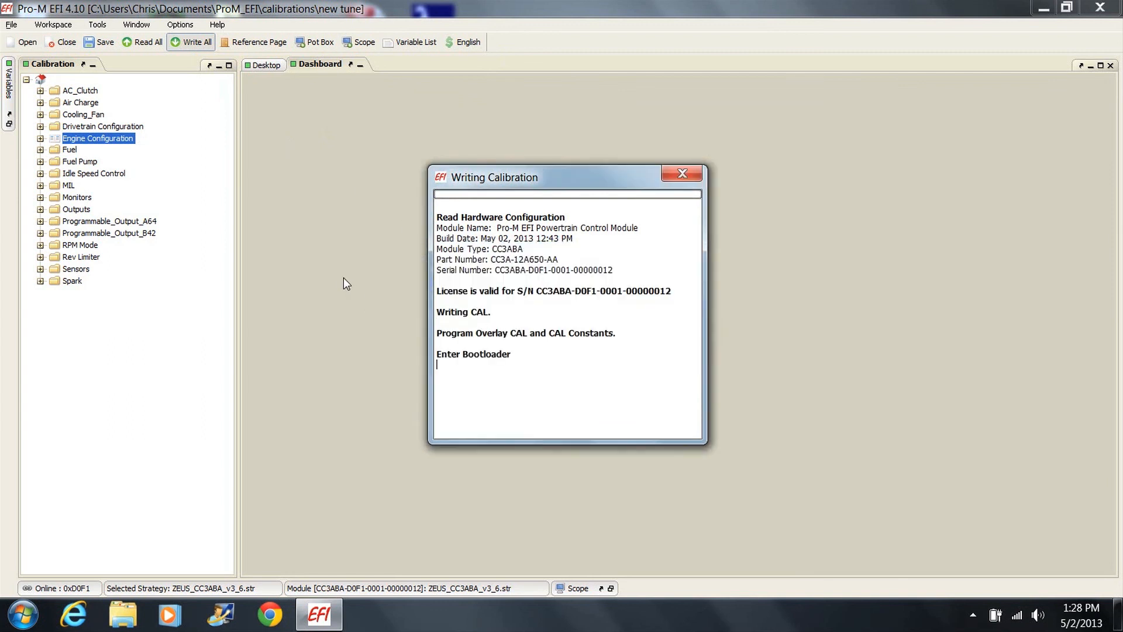